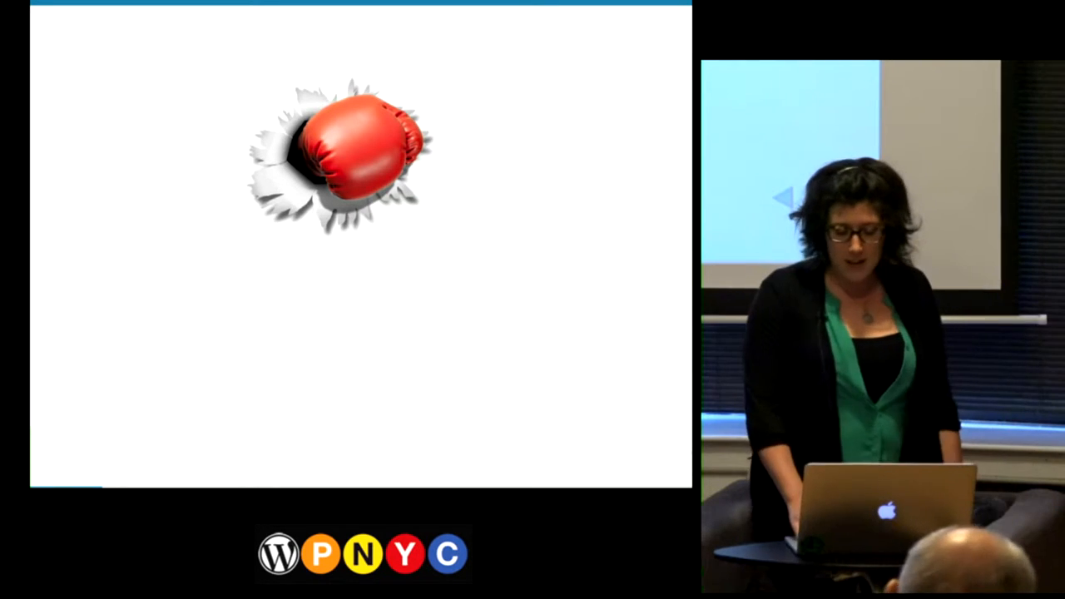
# - Advance through the slides, then switch from Sublime Text to the Finder project window
pyautogui.press('Right')
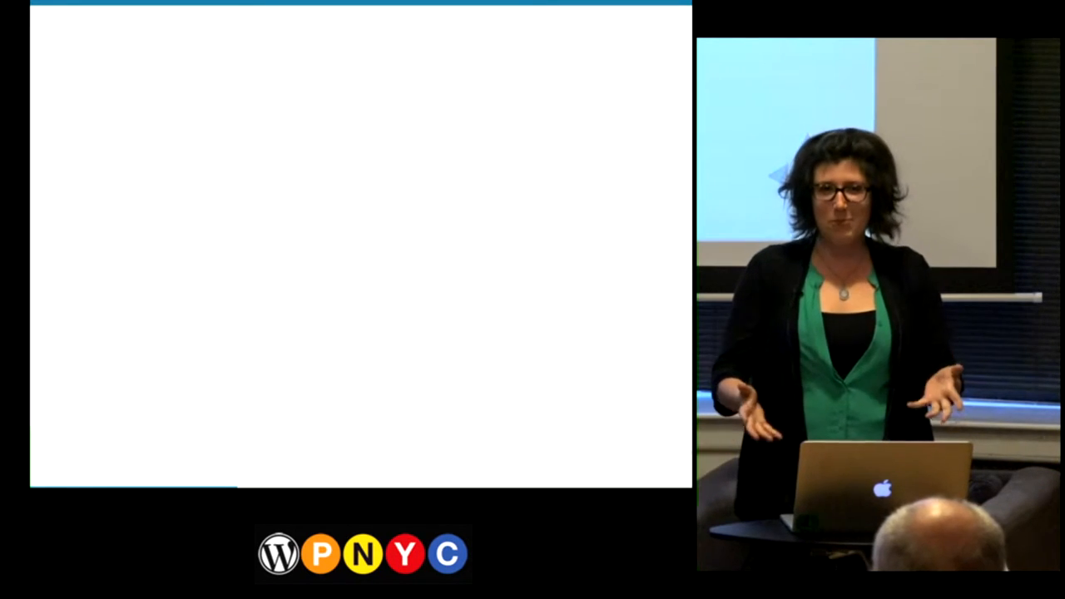
pyautogui.press('right')
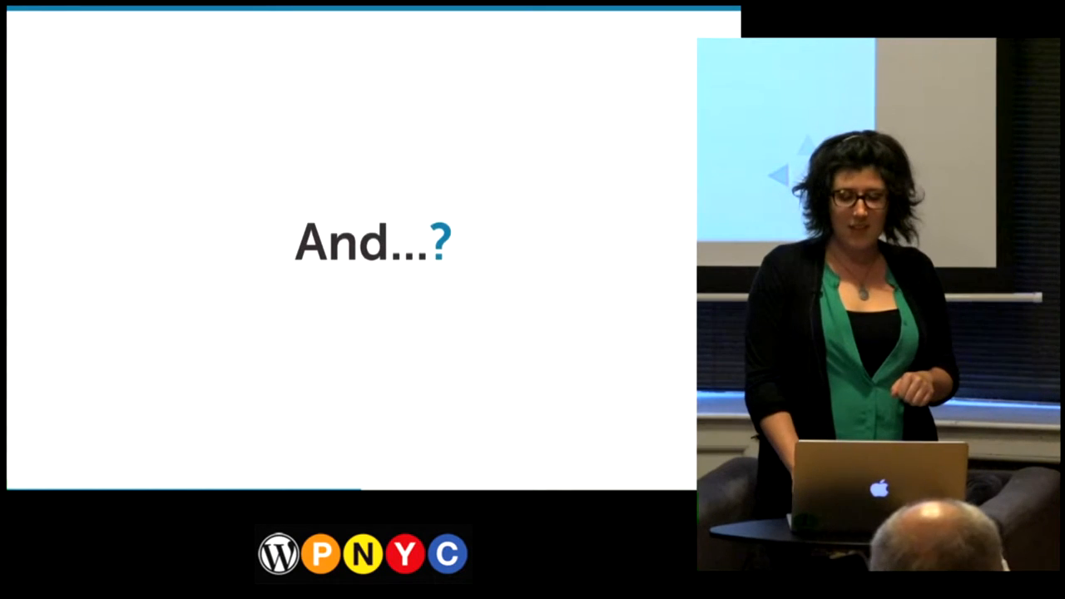
pyautogui.press('Right')
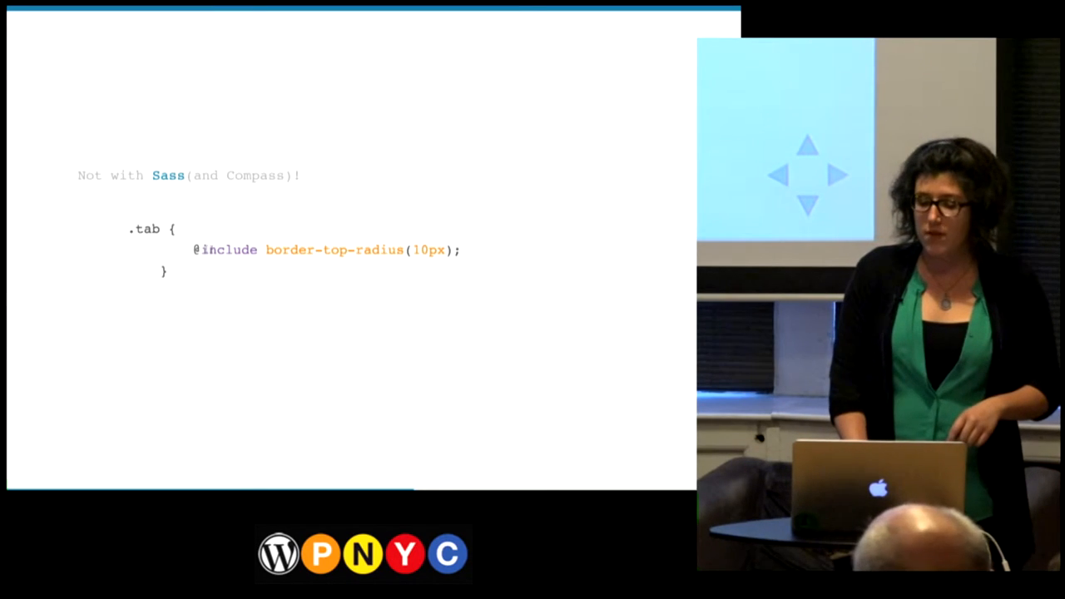
pyautogui.press('right')
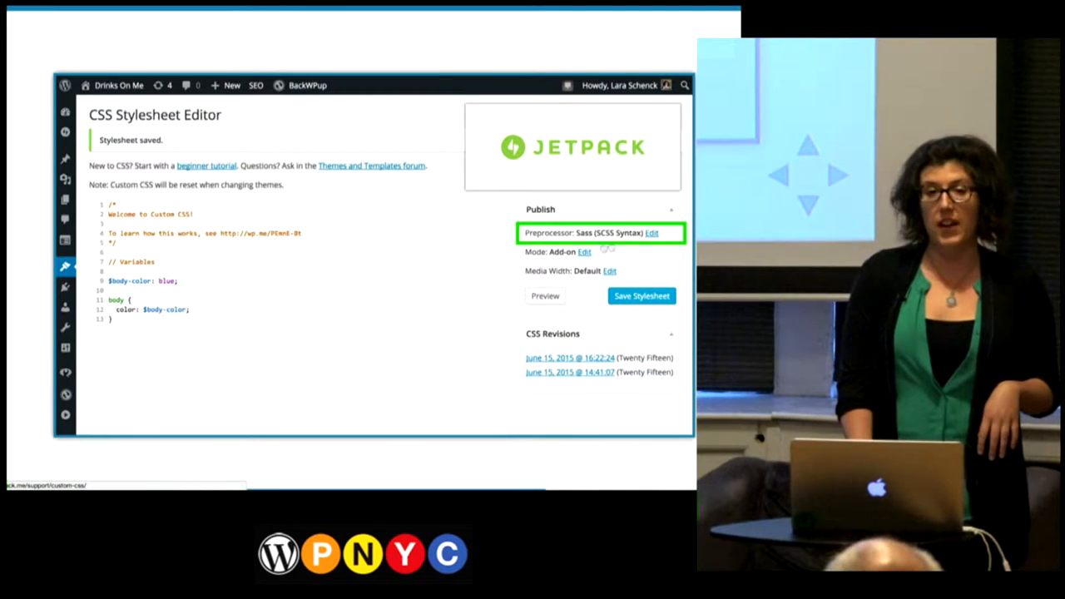
pyautogui.moveTo(359, 293)
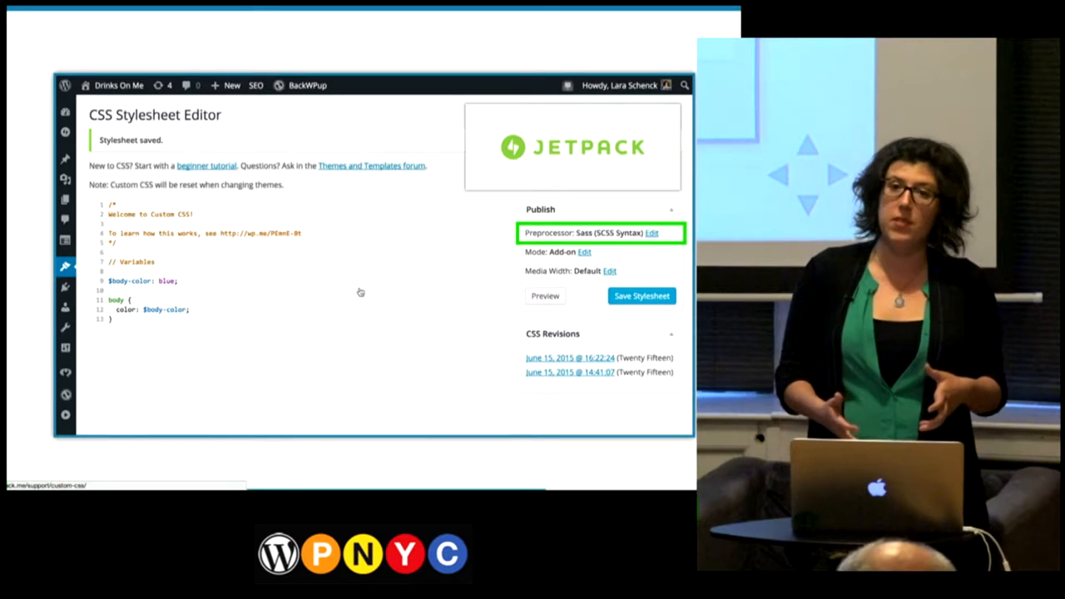
pyautogui.scroll(-3)
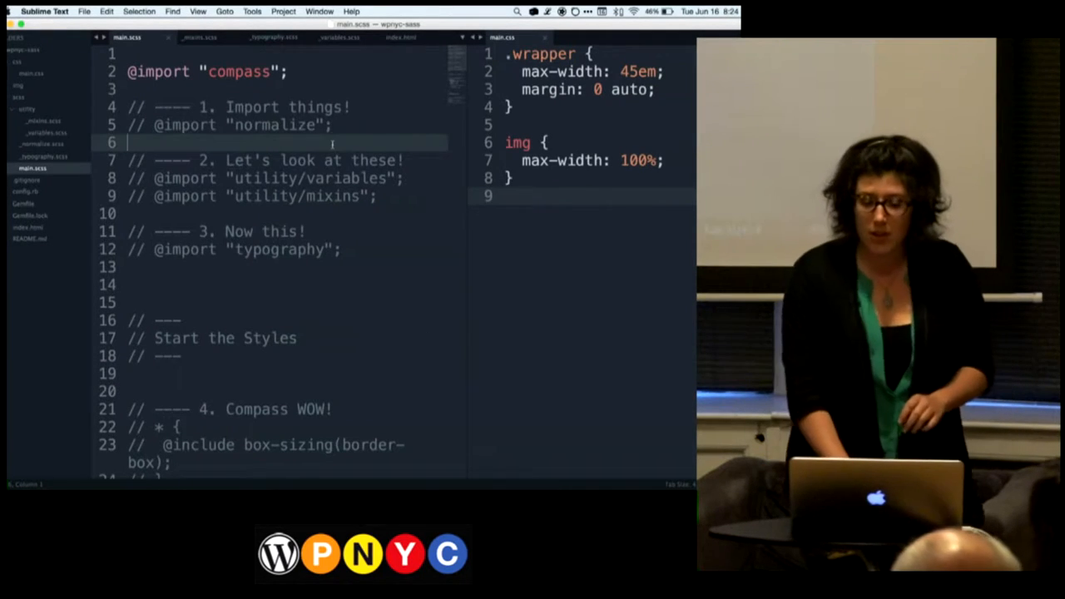
pyautogui.press('cmd+tab')
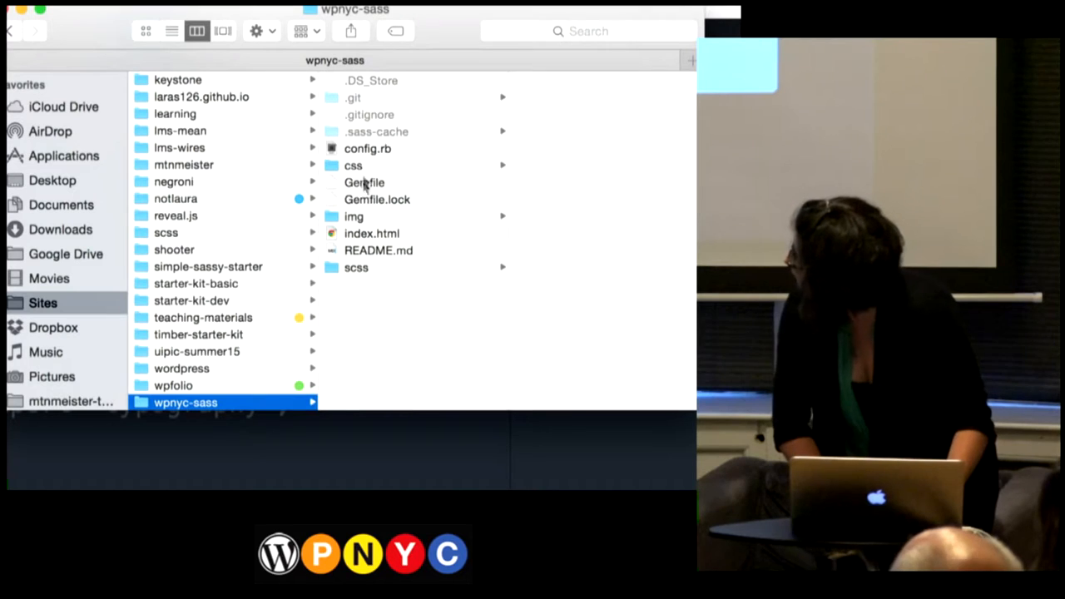
# - Preview index.html and config.rb, then show the scss folder's partials and main.scss
pyautogui.click(373, 233)
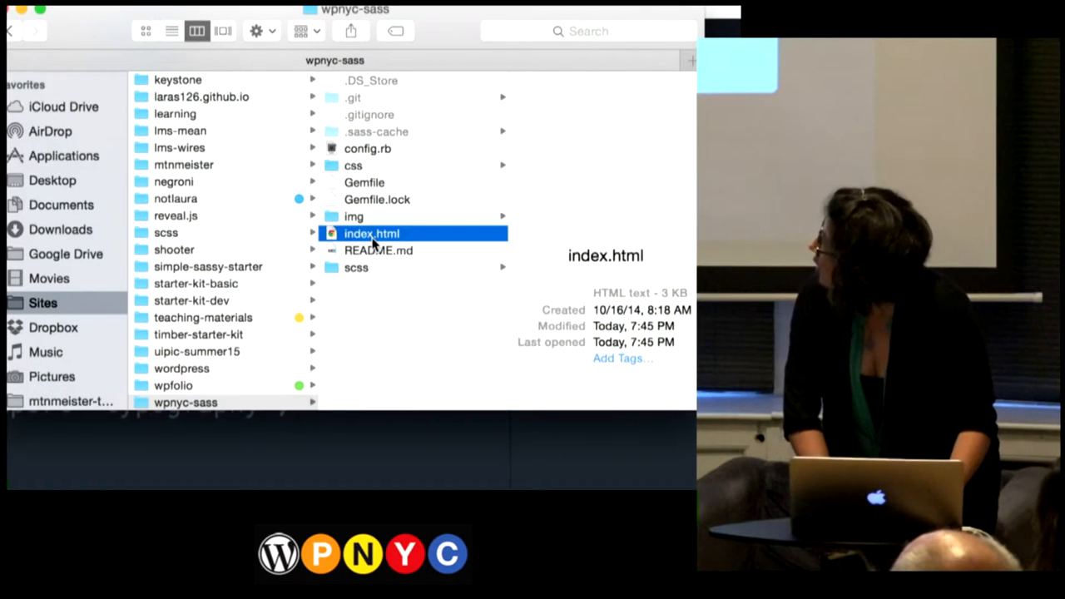
pyautogui.click(356, 266)
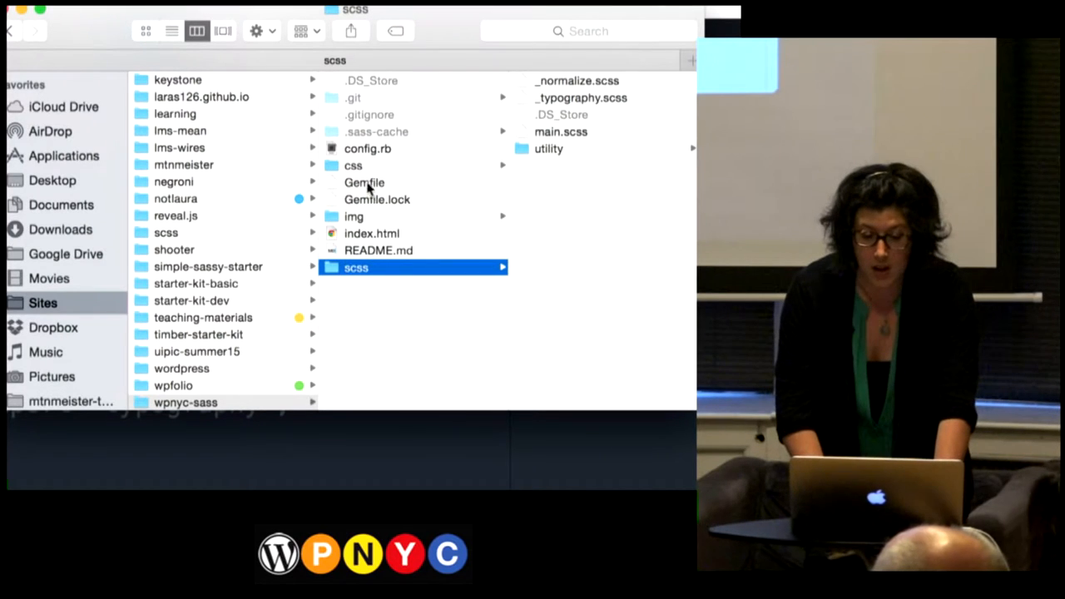
pyautogui.click(366, 148)
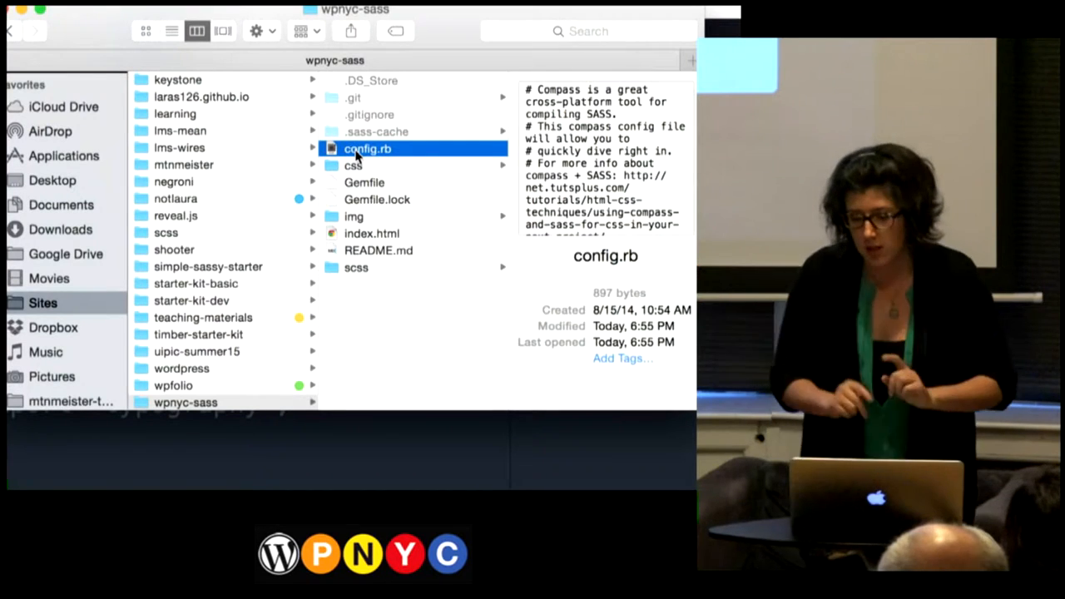
pyautogui.click(357, 266)
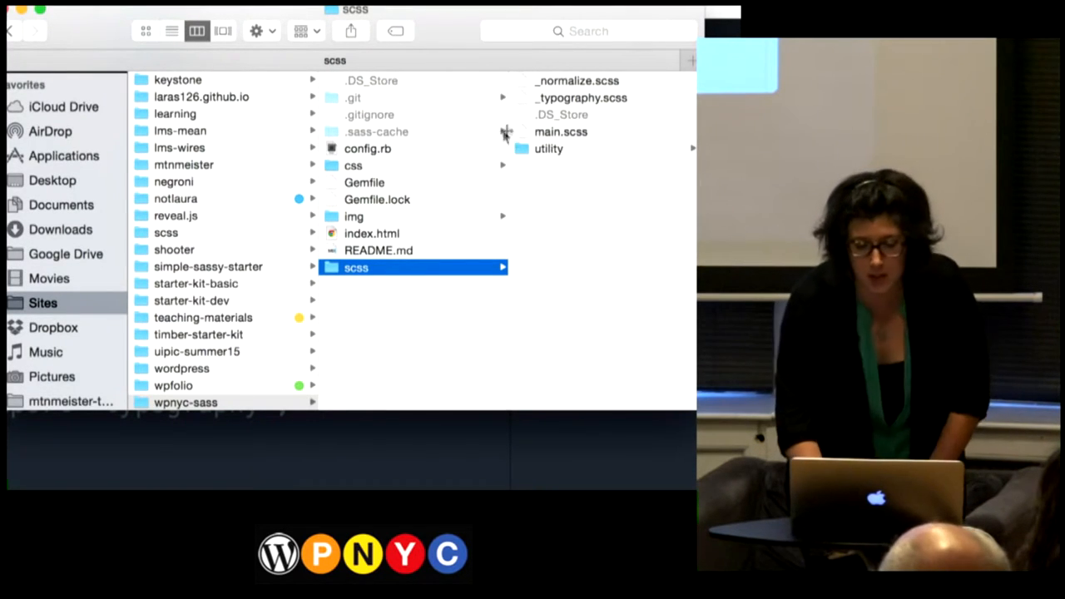
pyautogui.click(353, 167)
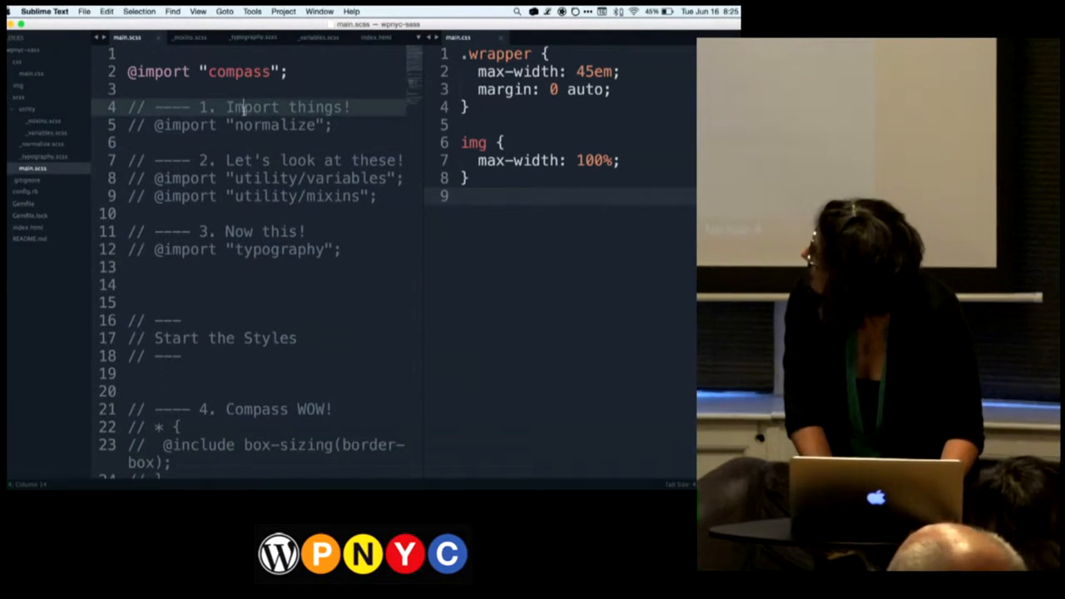
# - Scroll main.scss to its .wrapper and img rules, then switch to the terminal
pyautogui.scroll(-3)
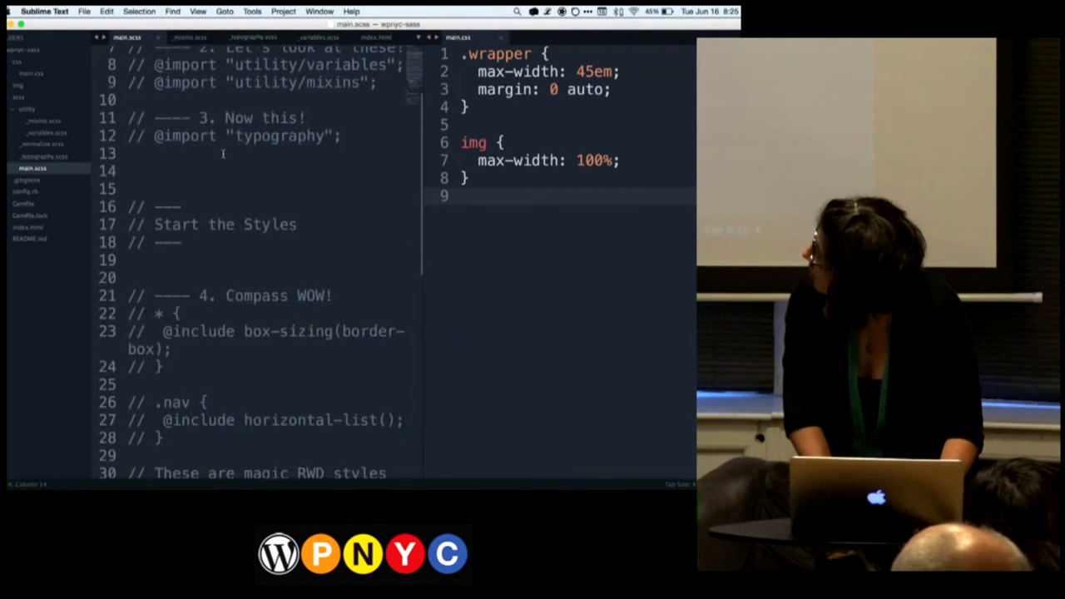
pyautogui.scroll(-3)
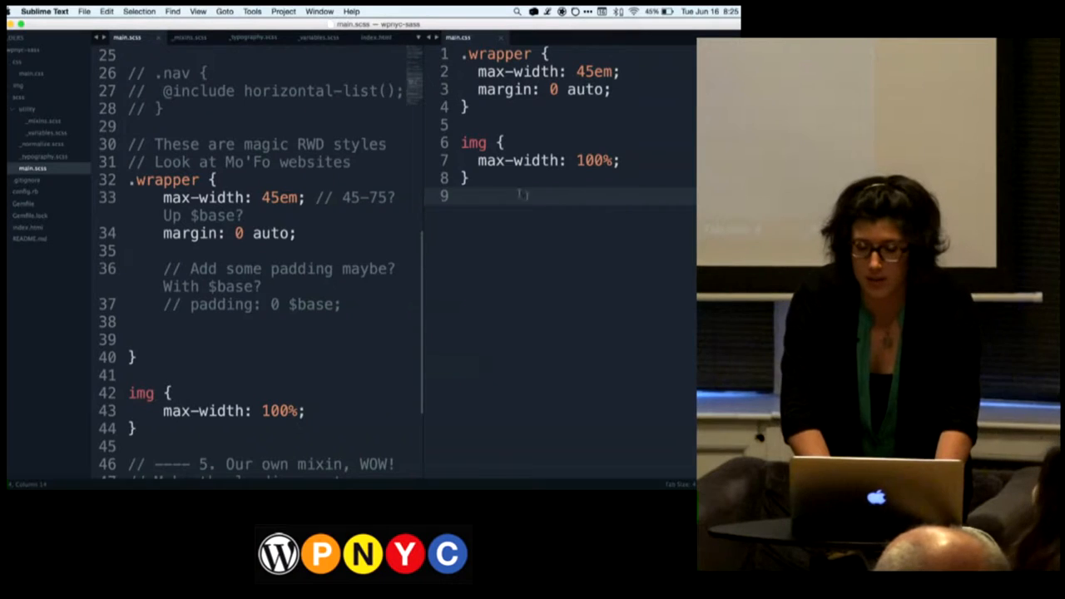
pyautogui.press('cmd+tab')
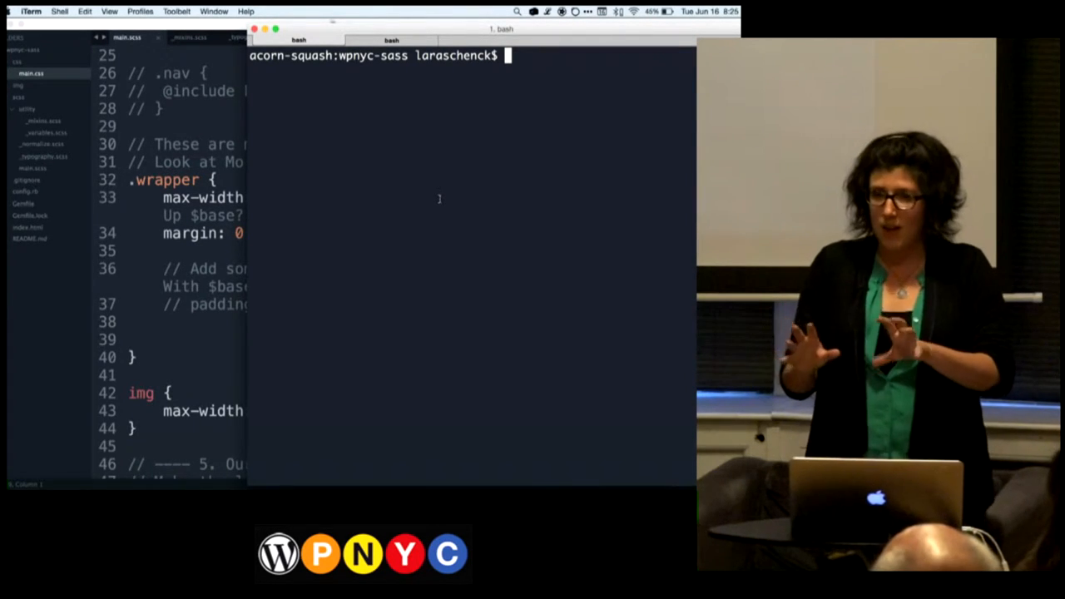
# - Run 'bundle exec compass watch' so Sass edits recompile into main.css
pyautogui.write('bundle exec compass watch')
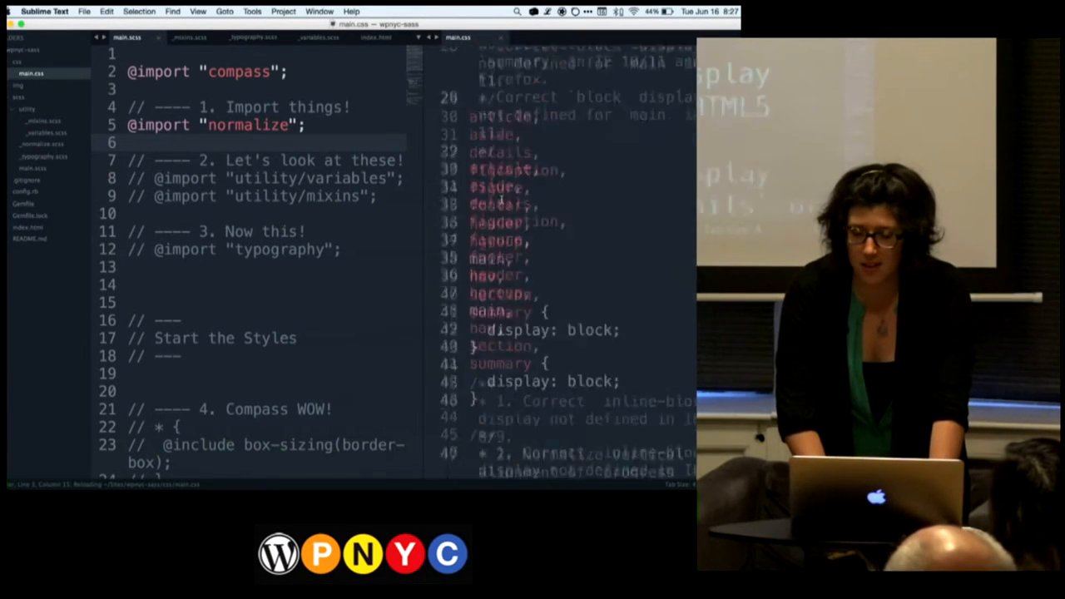
# - Scroll main.css to check the compiled normalize rules above .wrapper and img
pyautogui.scroll(-3)
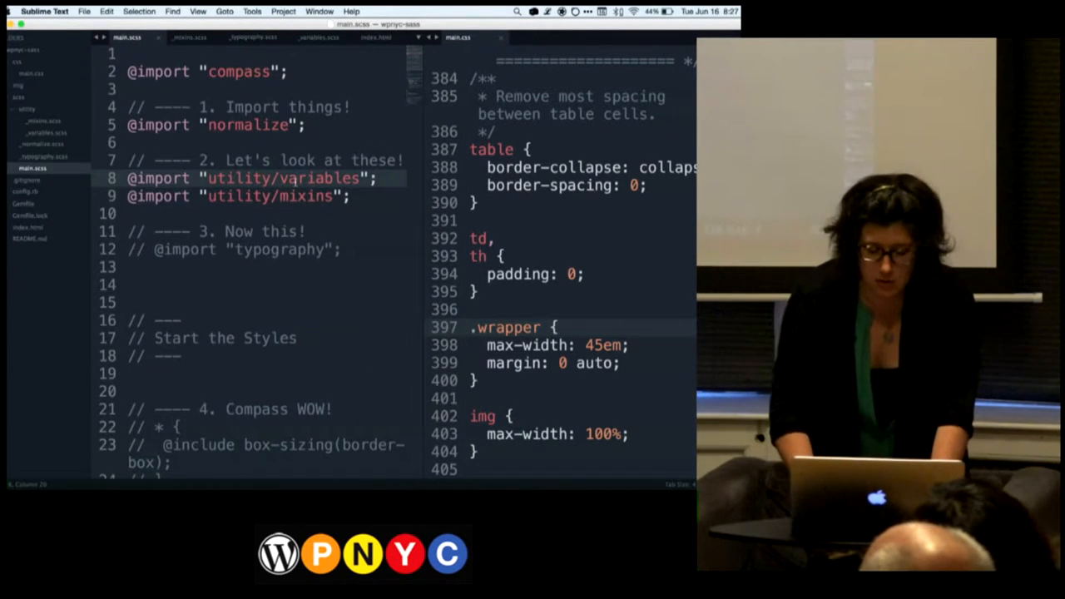
# - Comment out the variables and mixins imports again with // and /**/ markers
pyautogui.write('//')
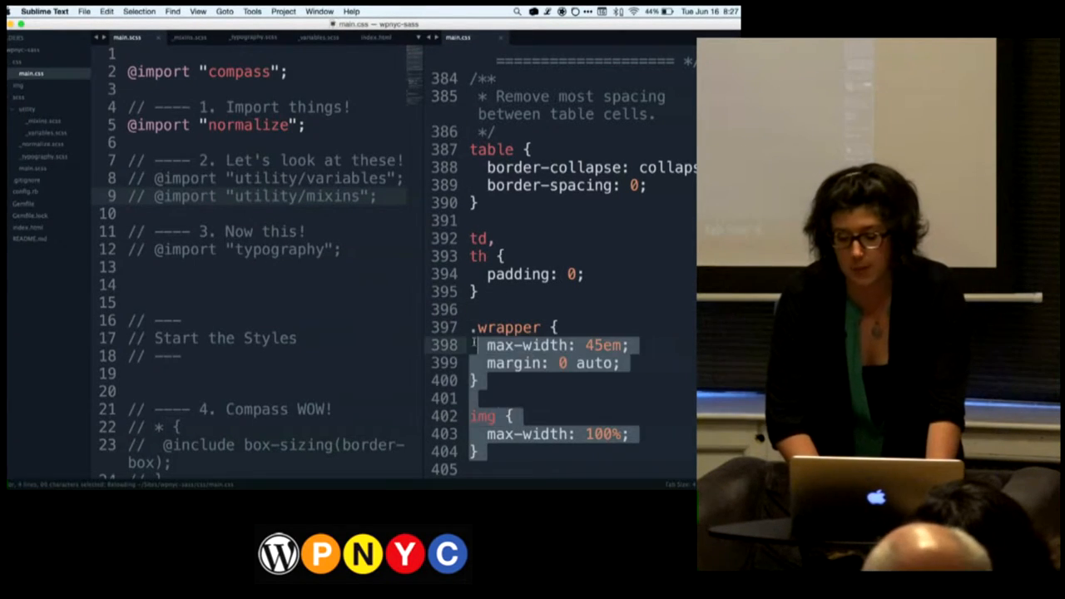
pyautogui.click(591, 398)
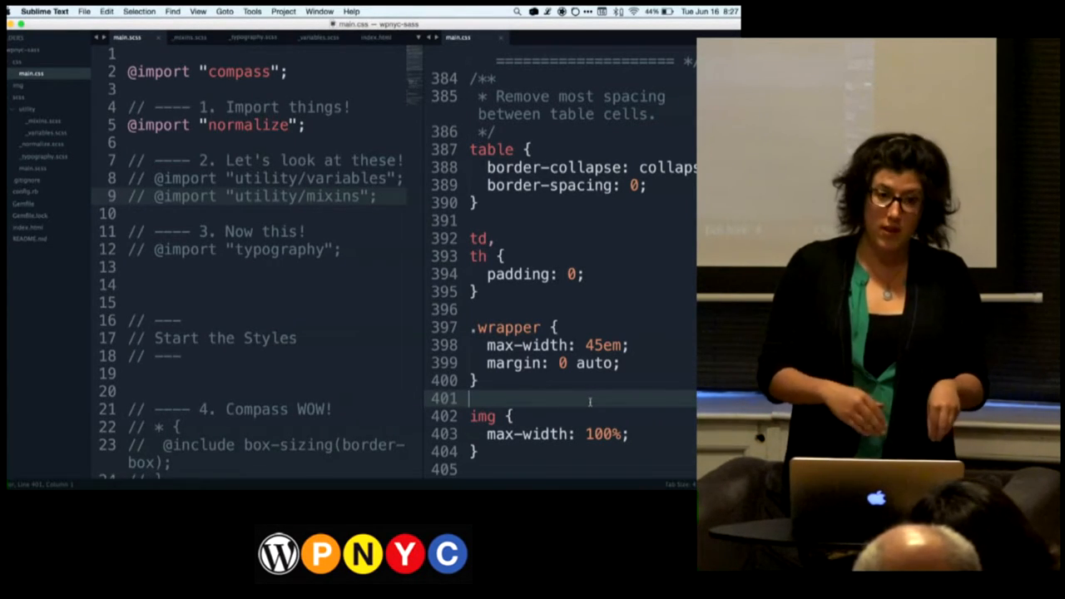
pyautogui.write('/**/')
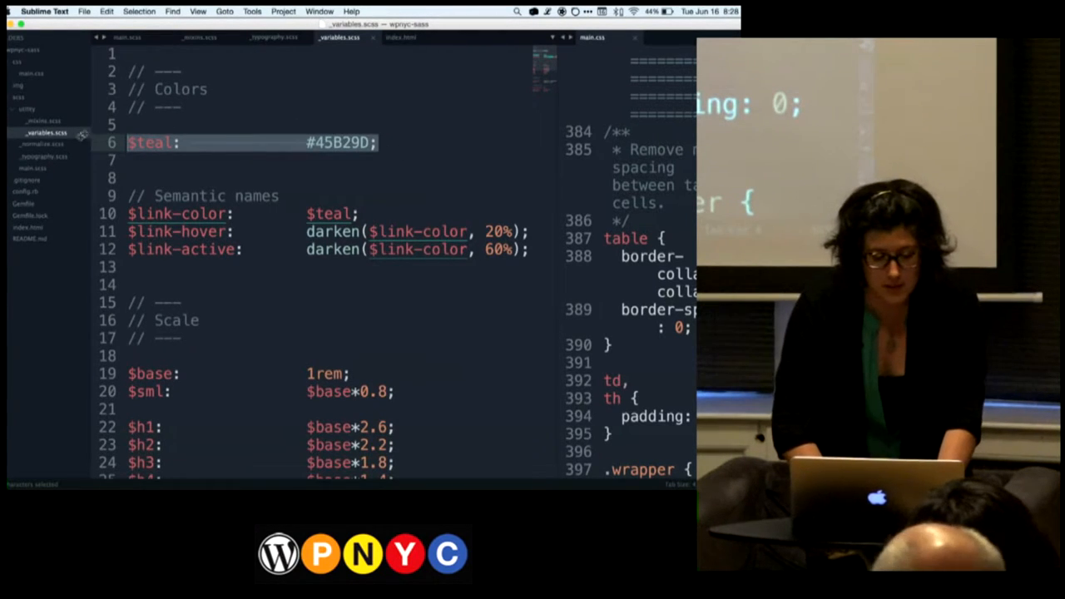
pyautogui.click(273, 36)
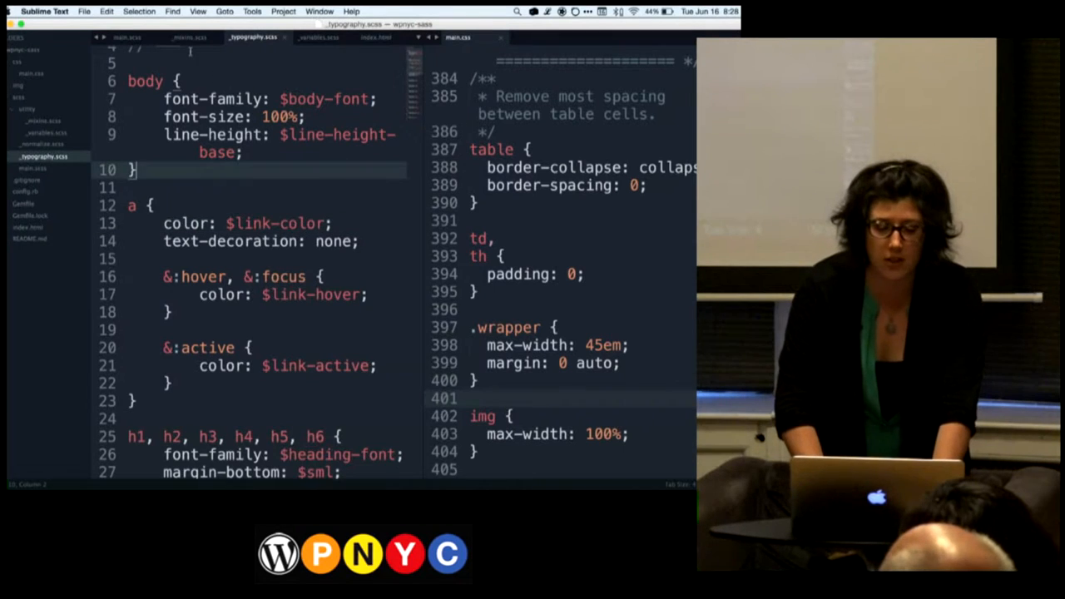
pyautogui.click(193, 36)
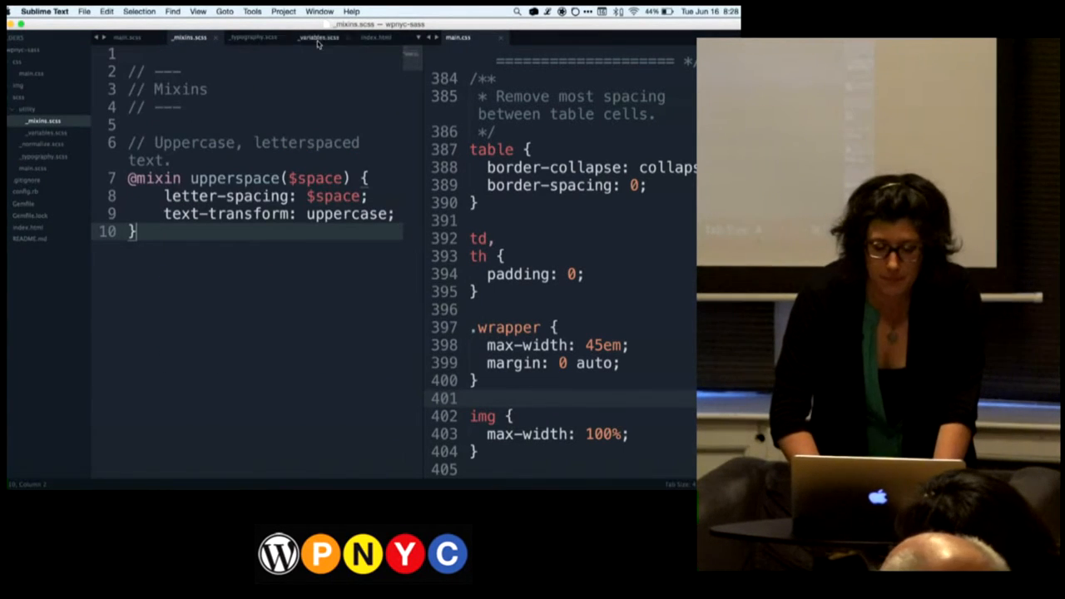
pyautogui.click(337, 37)
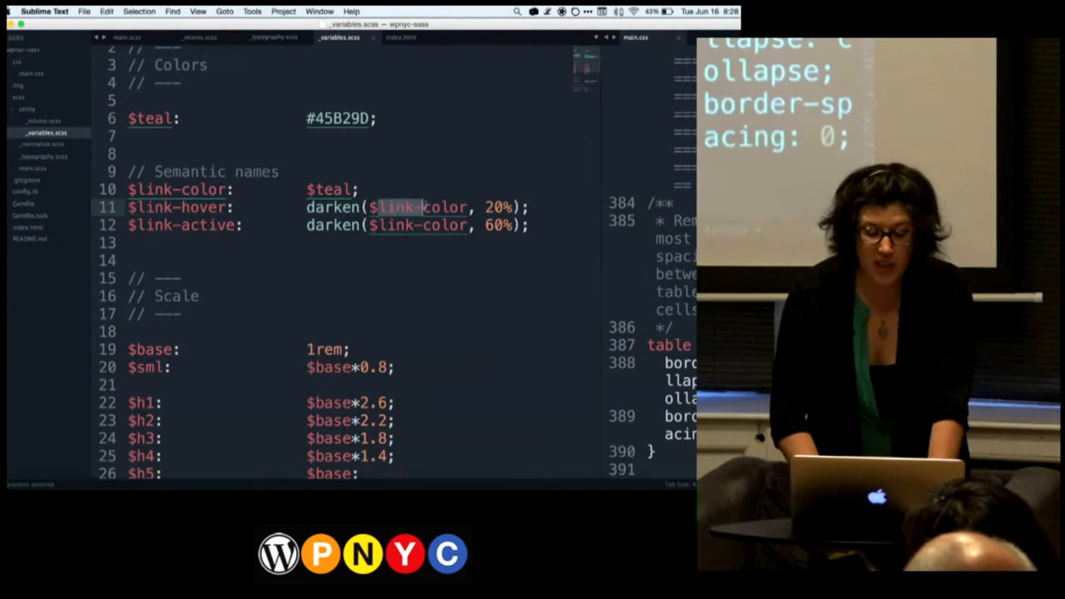
pyautogui.doubleClick(420, 206)
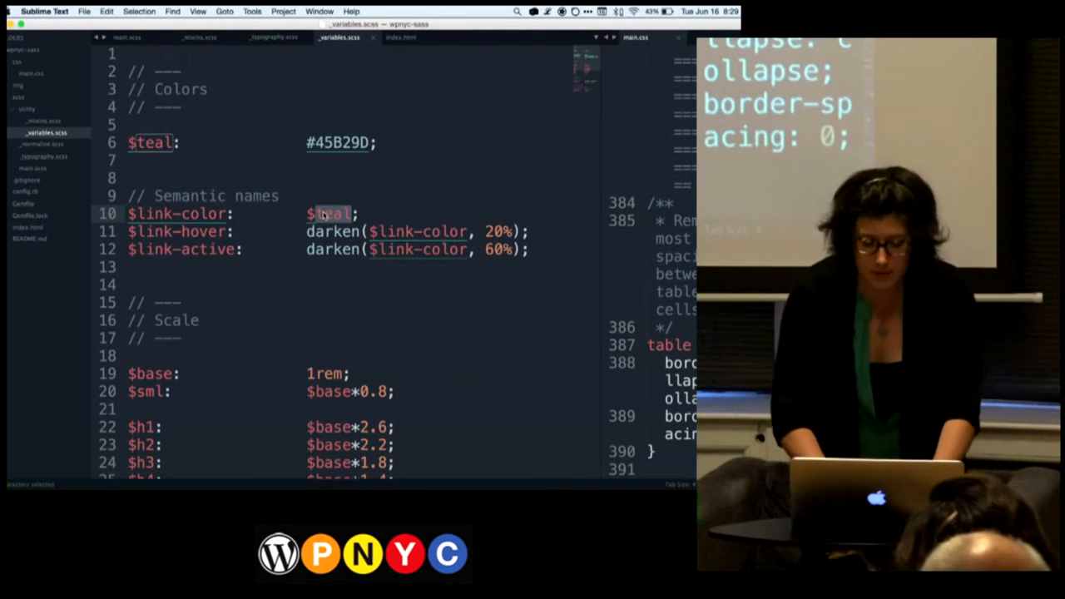
pyautogui.scroll(-3)
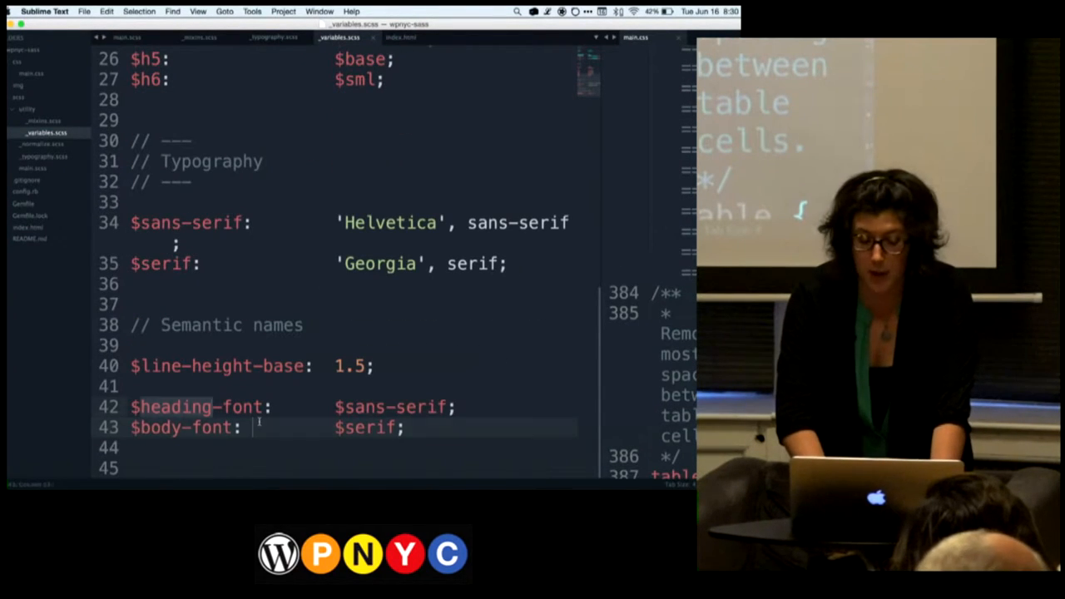
pyautogui.doubleClick(391, 406)
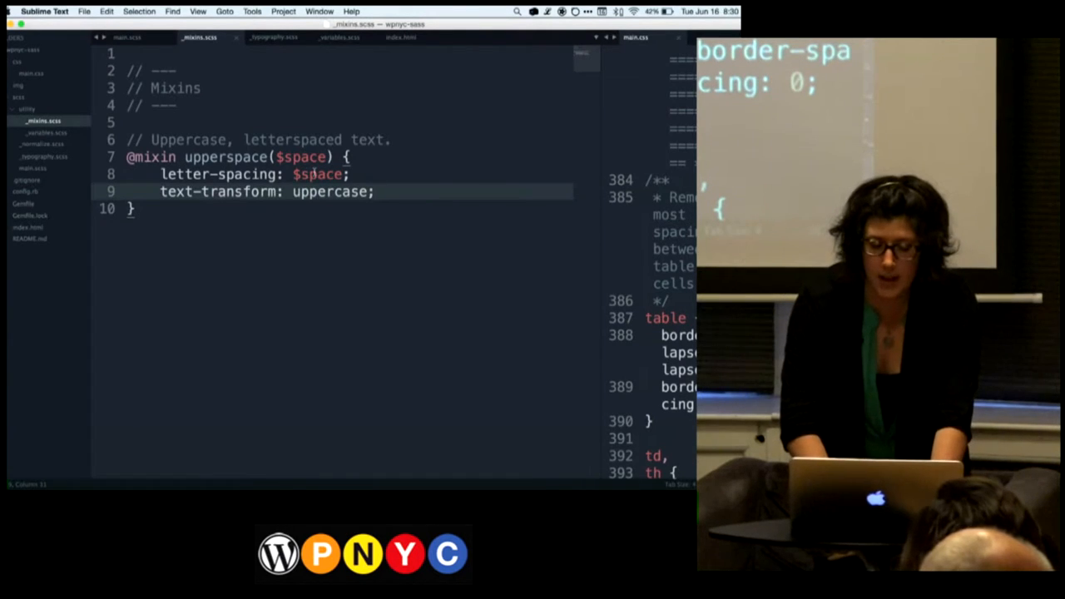
# - Highlight the space parameter of the upperspace mixin in _mixins.scss
pyautogui.doubleClick(301, 157)
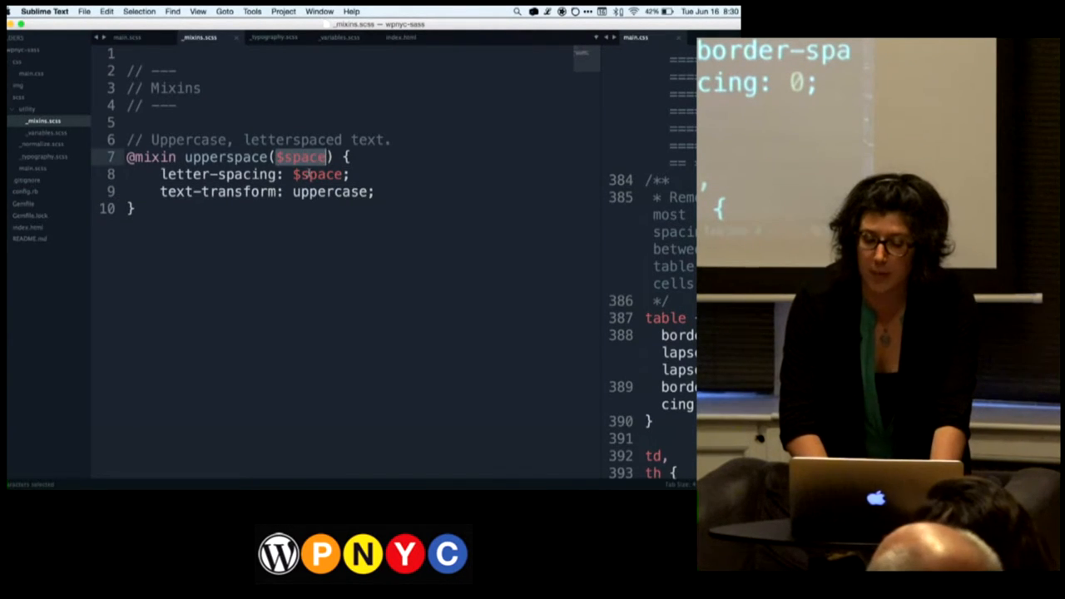
pyautogui.doubleClick(316, 175)
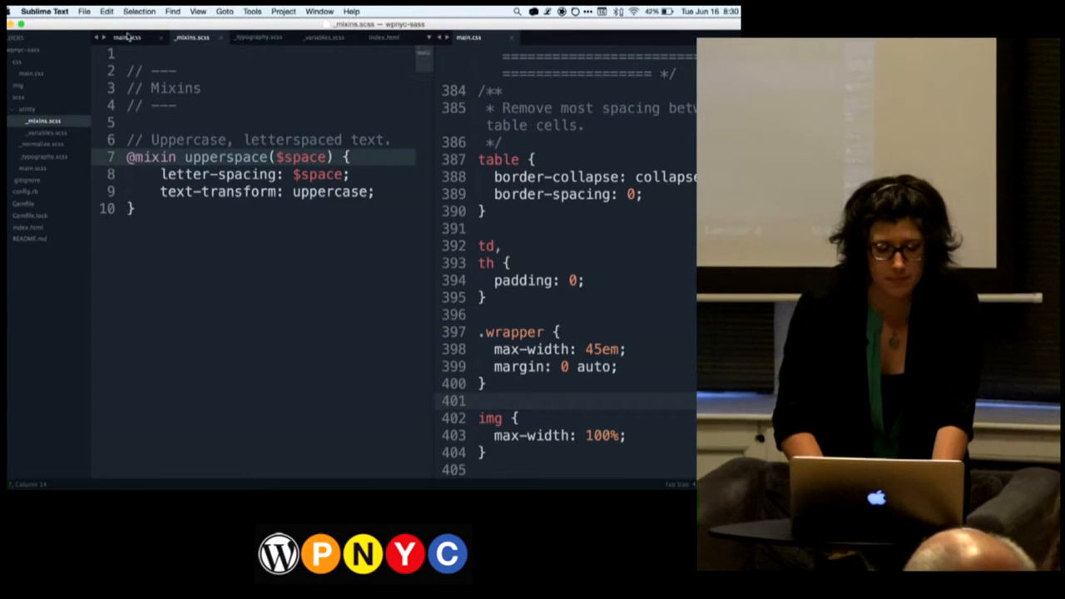
# - Review the _typography.scss heading rules, highlighting the $base value in h5
pyautogui.click(258, 37)
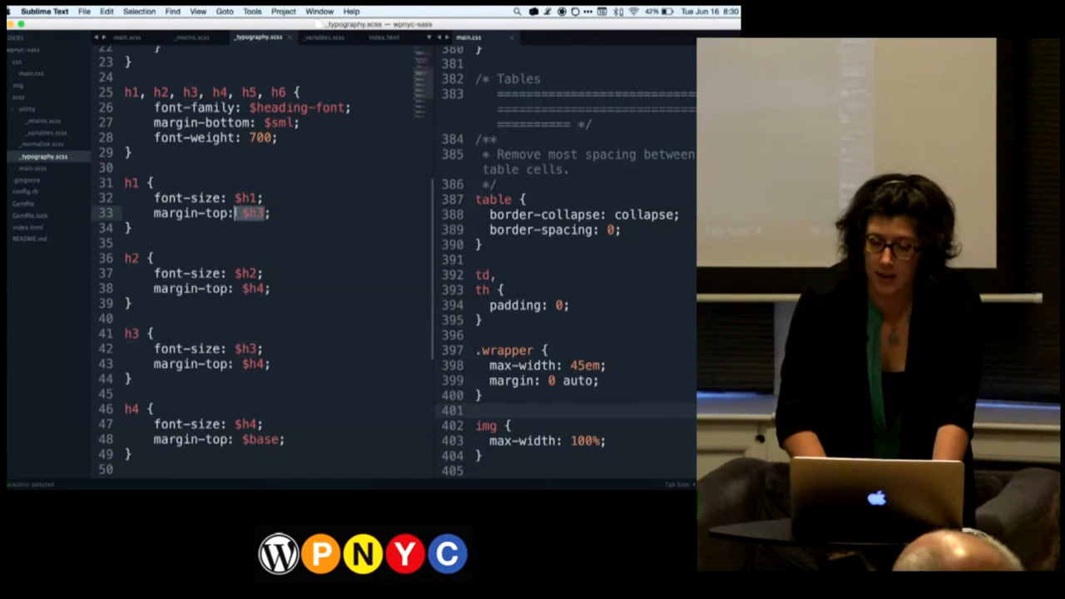
pyautogui.scroll(-3)
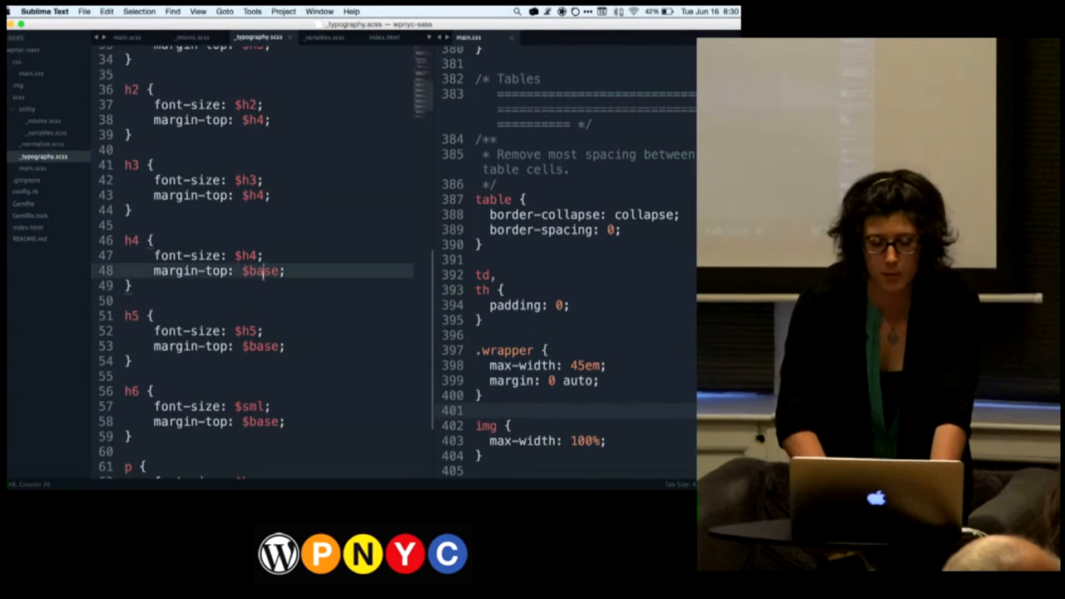
pyautogui.scroll(-3)
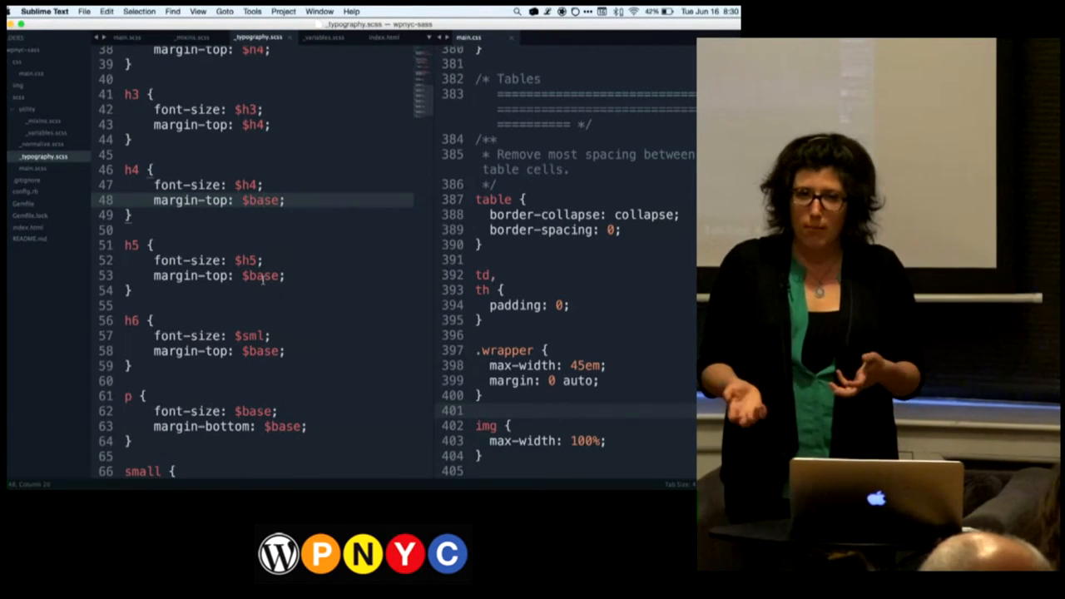
pyautogui.doubleClick(261, 277)
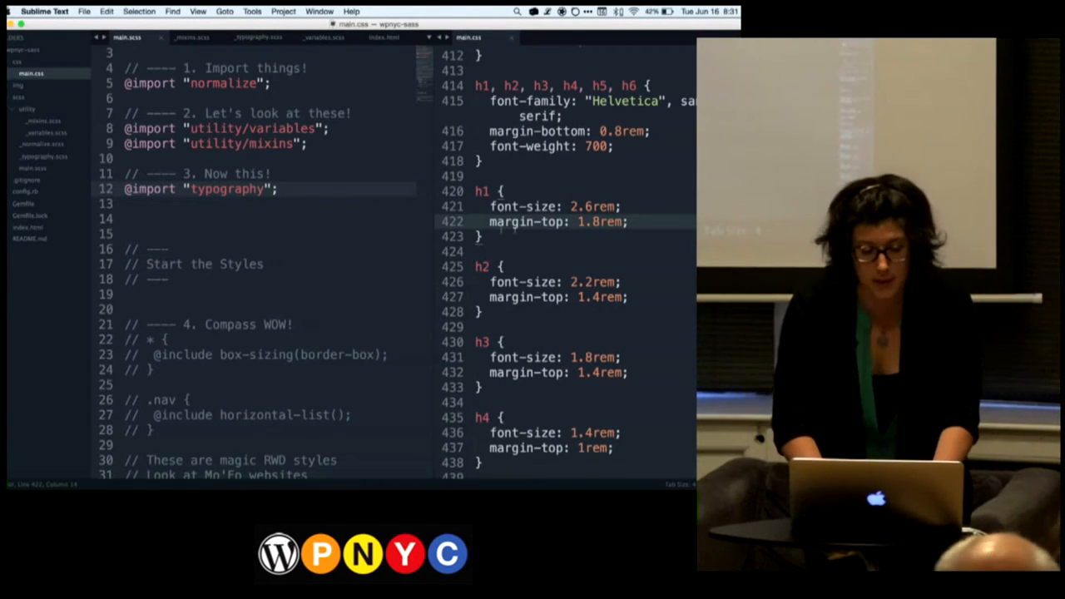
pyautogui.scroll(-3)
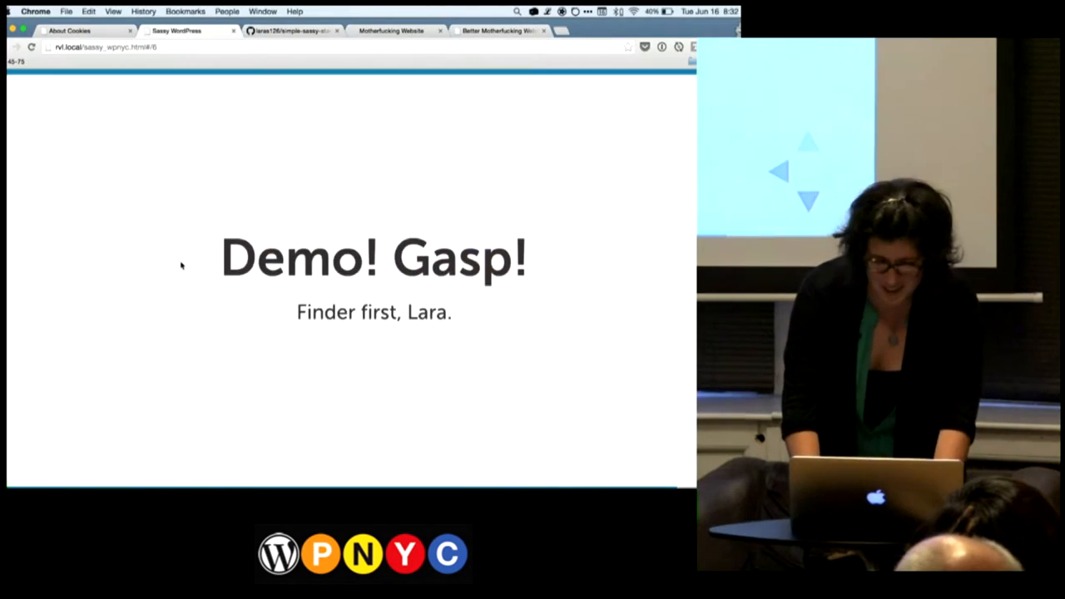
# - Switch Chrome to the Better Motherfucking Website example page
pyautogui.click(391, 30)
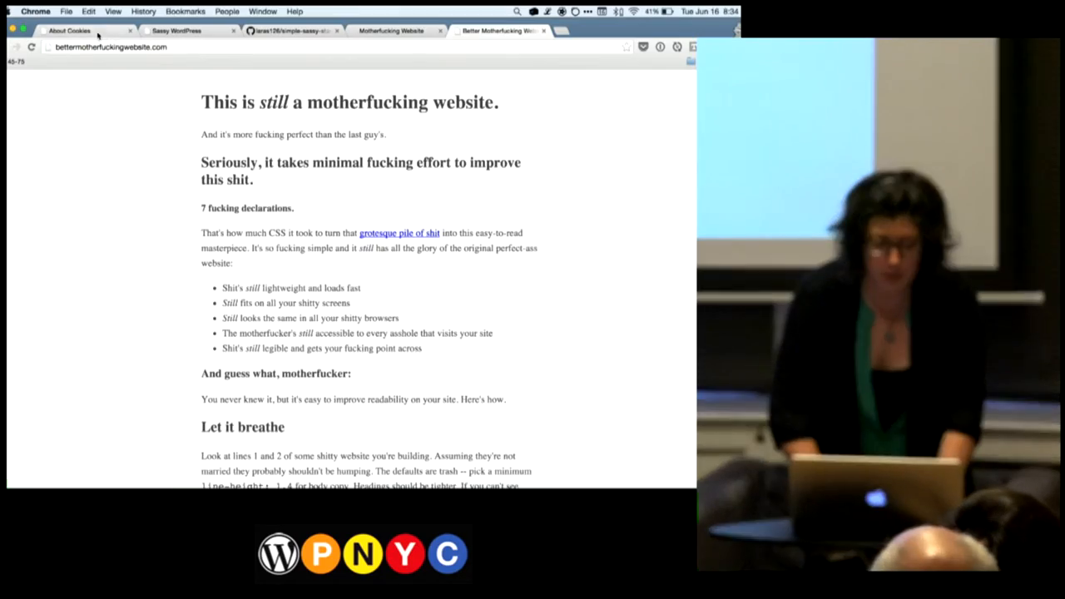
# - Browse the unstyled About Cookies page, then return to main.scss in Sublime Text
pyautogui.click(70, 30)
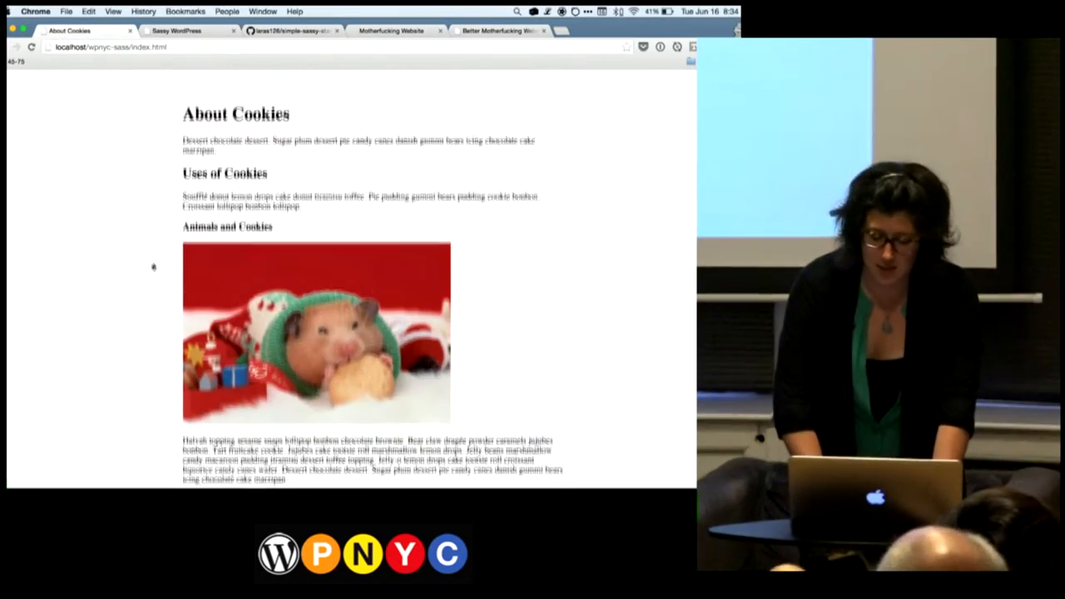
pyautogui.scroll(-3)
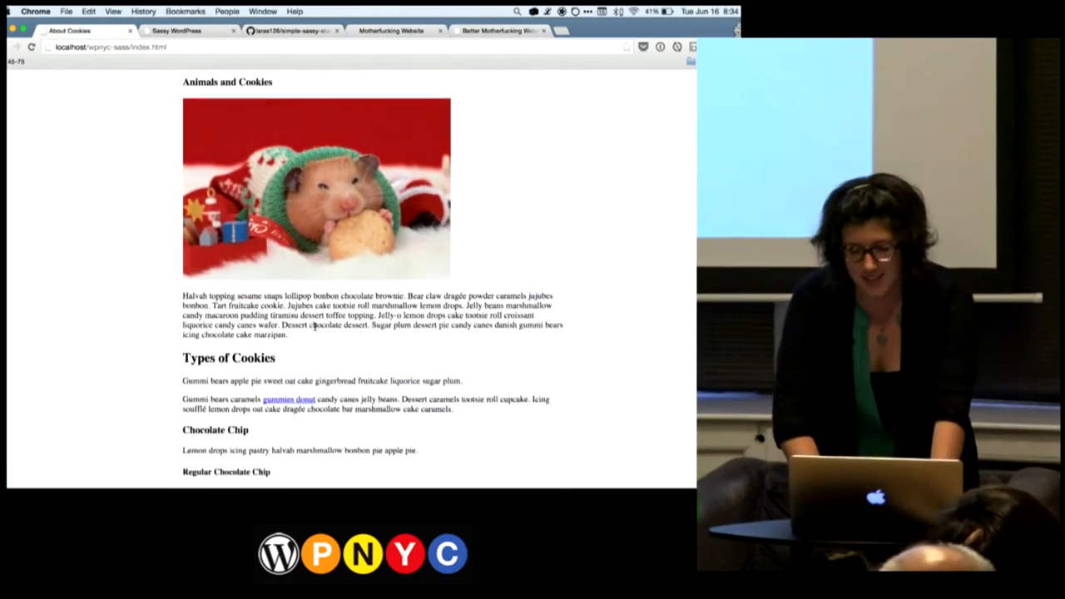
pyautogui.press('cmd+tab')
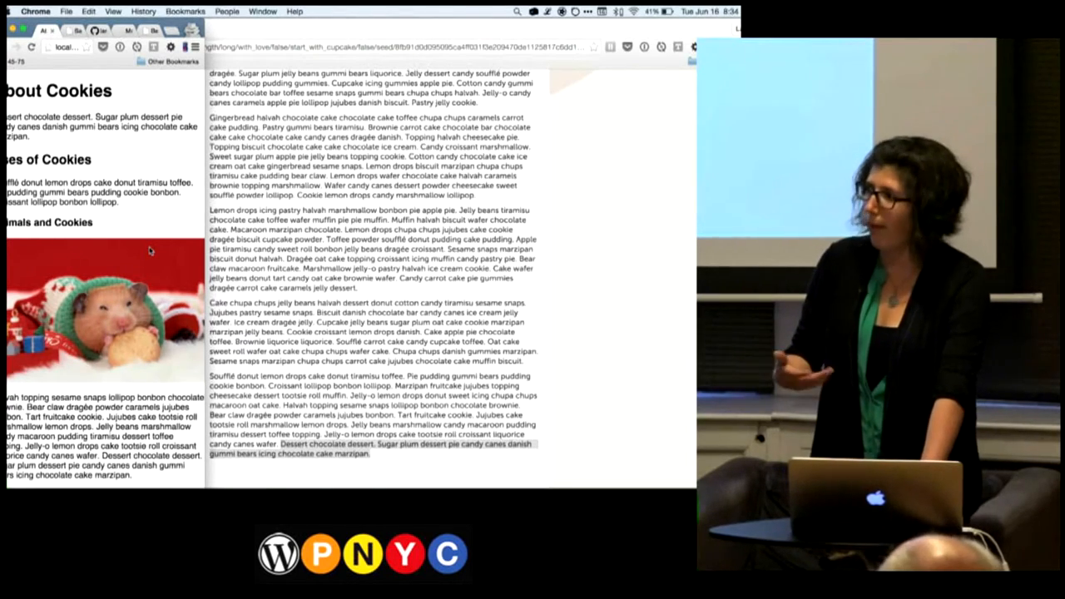
pyautogui.scroll(-3)
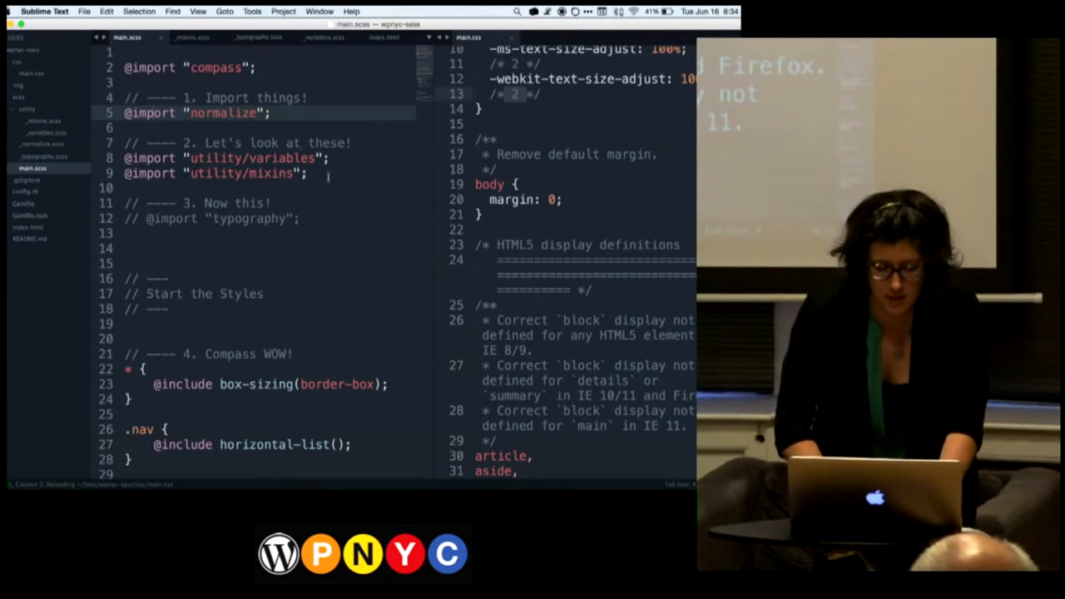
pyautogui.scroll(-3)
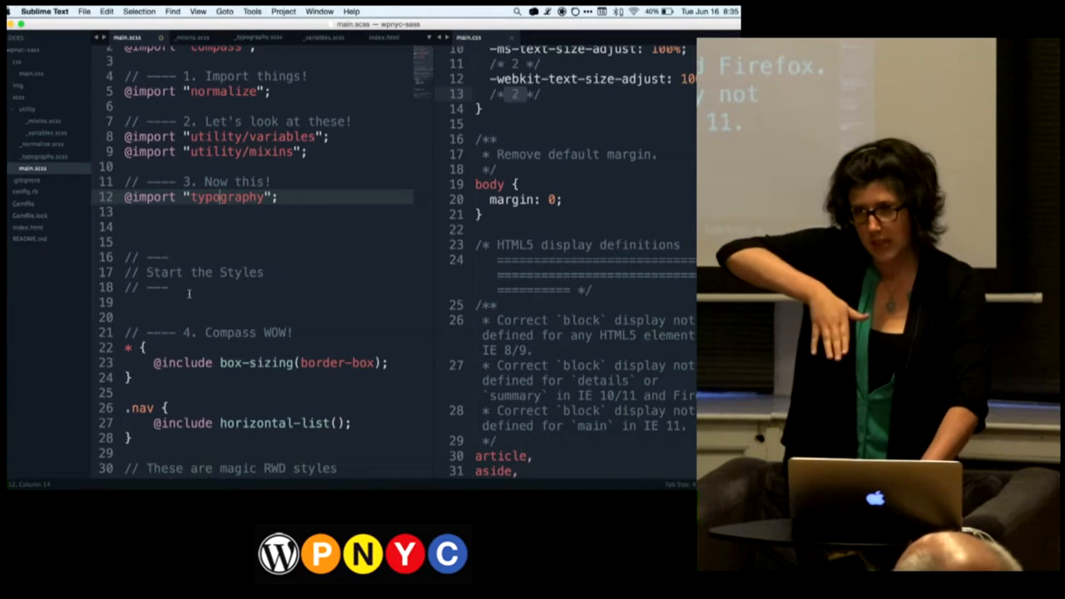
pyautogui.press('cmd+tab')
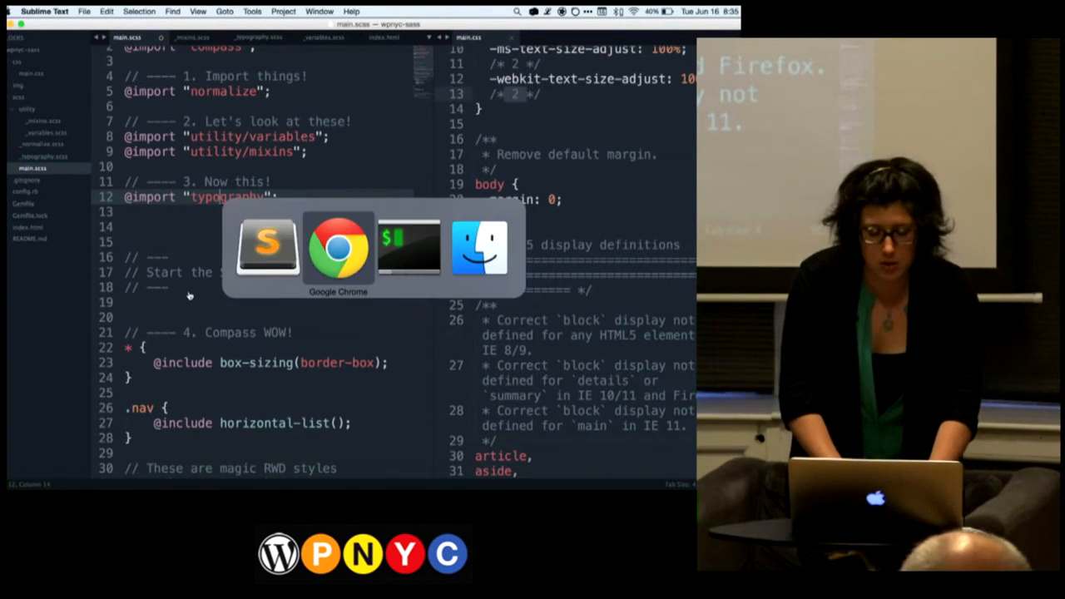
pyautogui.click(336, 246)
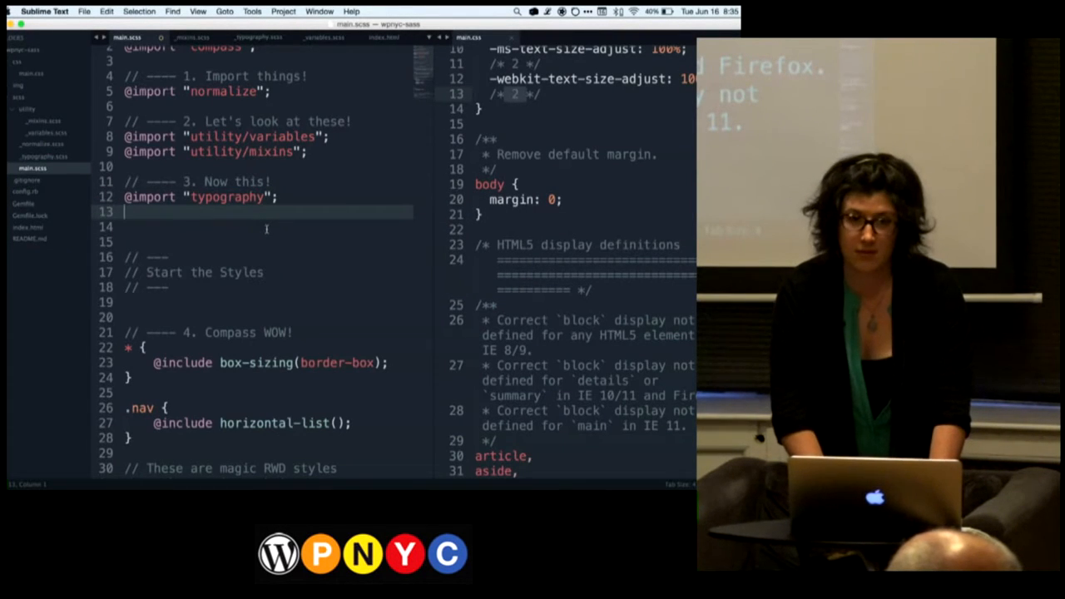
pyautogui.press('cmd+s')
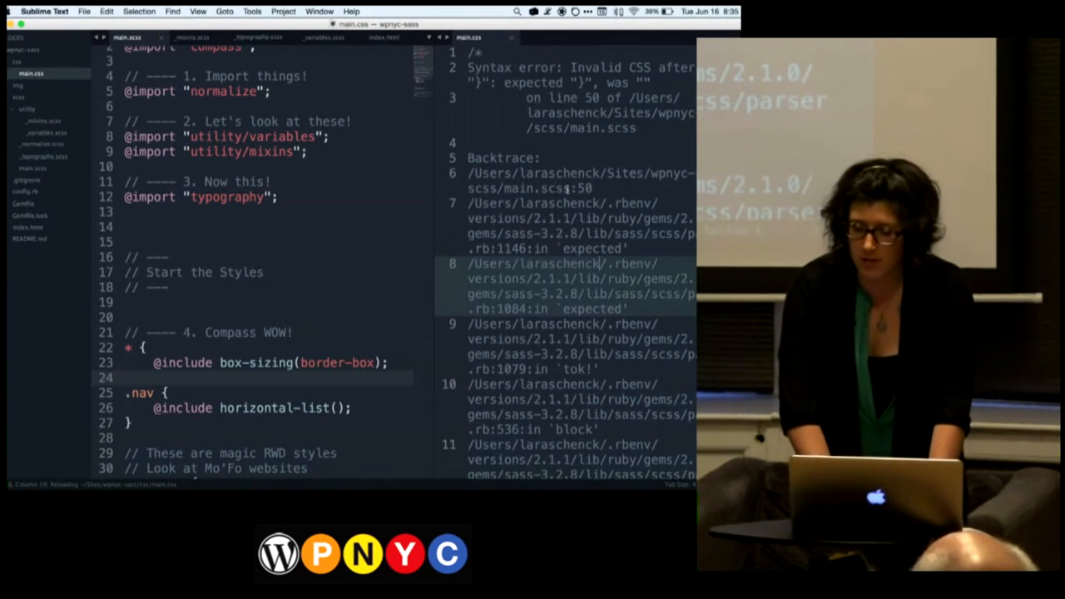
# - Fix the reported syntax error so main.css recompiles with normalize rules and the .lead upperspace(1px) rule
pyautogui.press('cmd+tab')
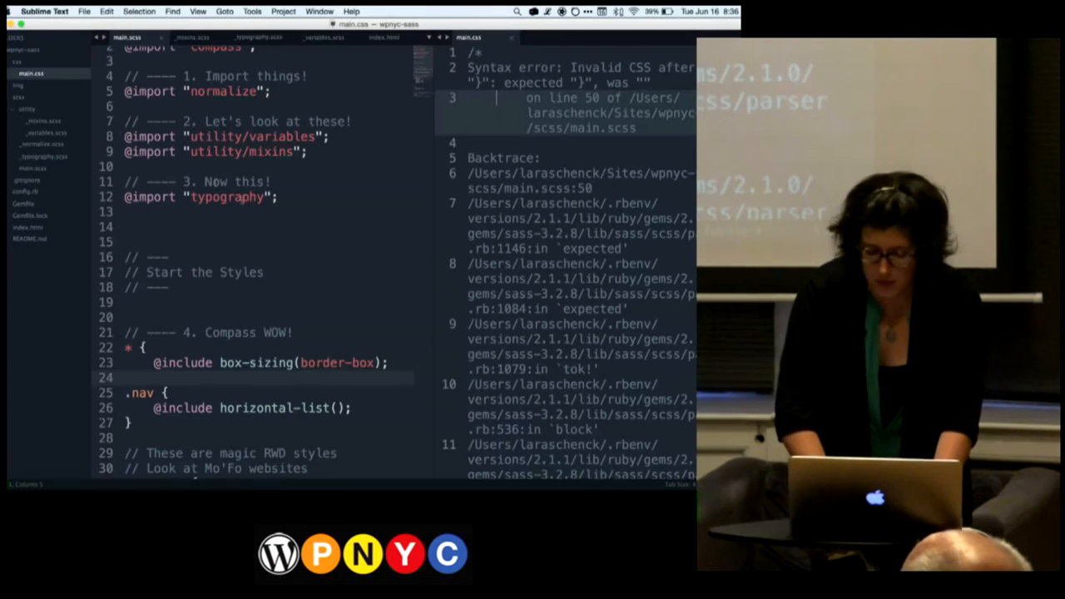
pyautogui.press('cmd+/')
pyautogui.write('}')
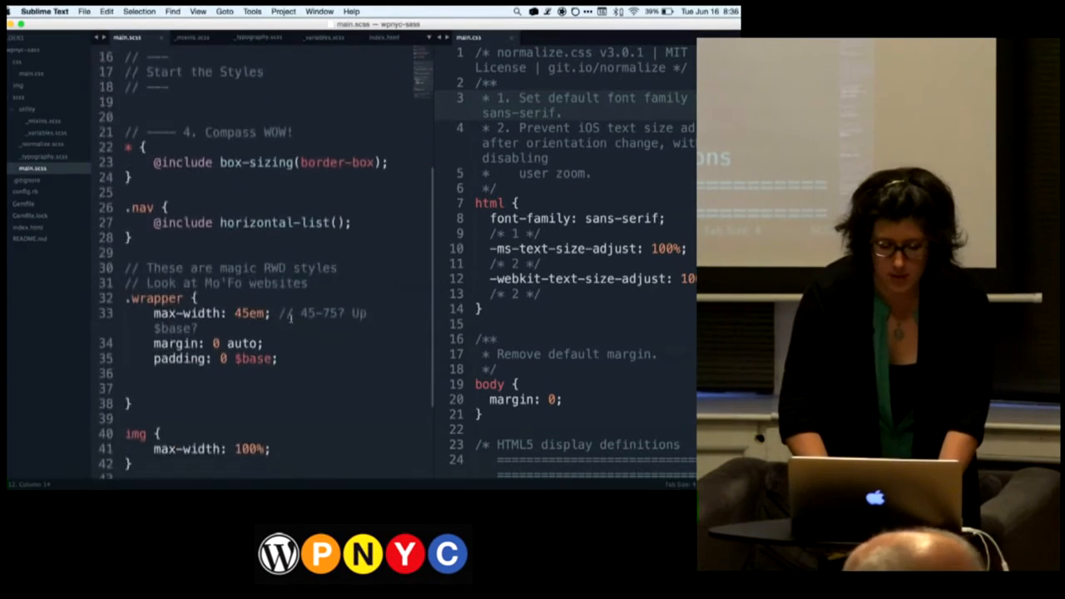
pyautogui.scroll(-3)
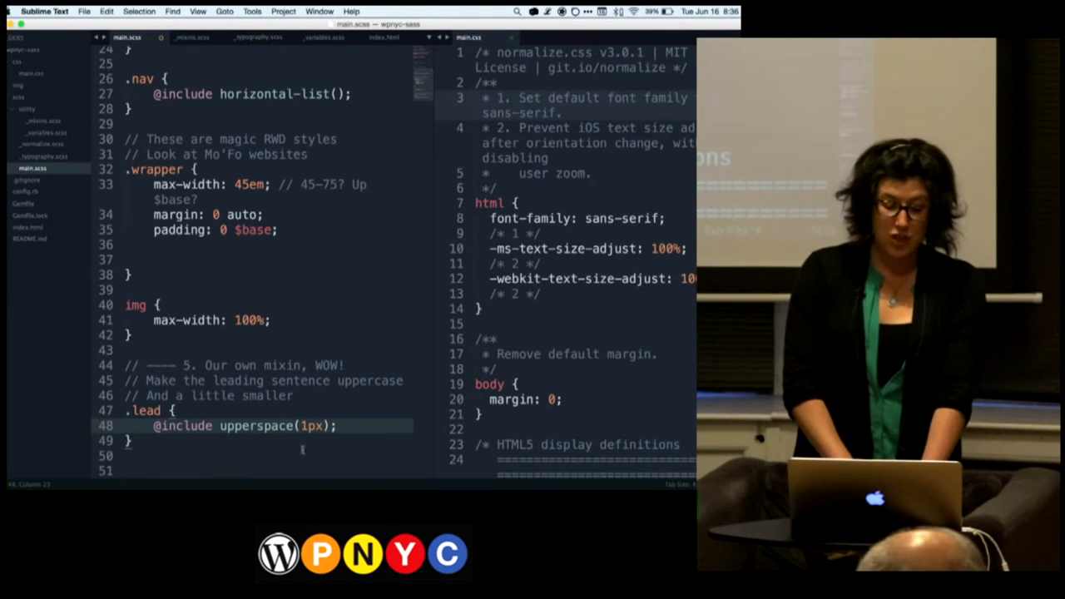
# - Highlight the upperspace mixin, then locate the p class="lead" line in index.html
pyautogui.doubleClick(256, 426)
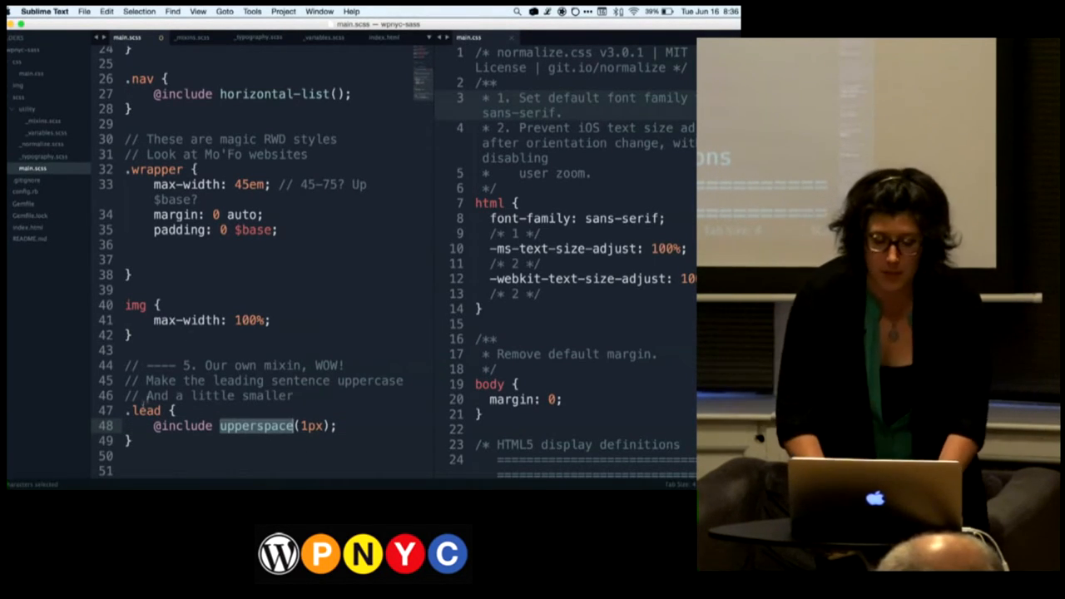
pyautogui.click(383, 36)
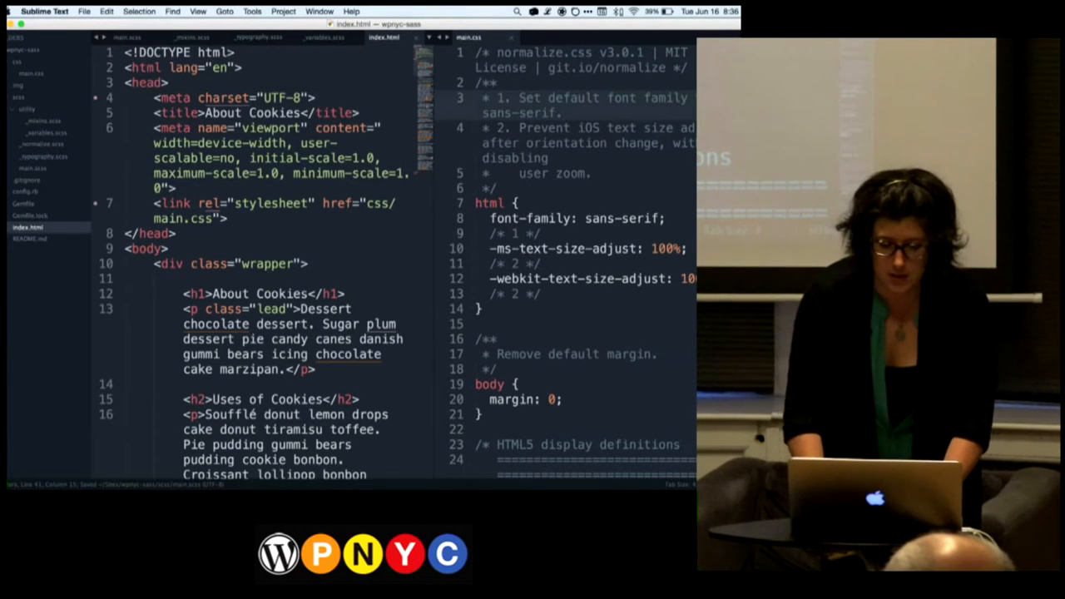
pyautogui.scroll(-3)
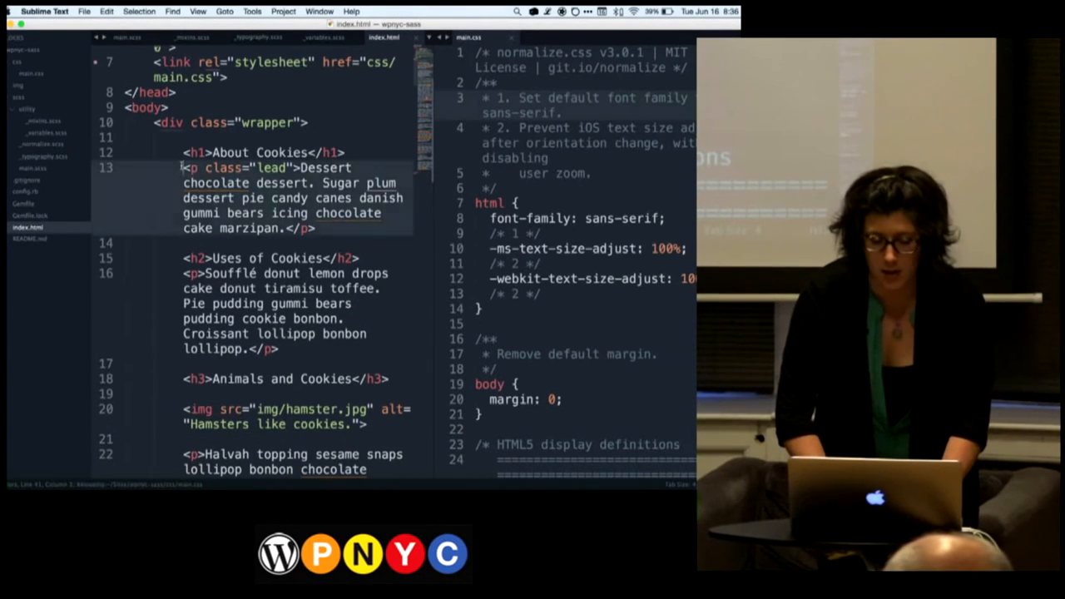
pyautogui.moveTo(184, 167); pyautogui.dragTo(316, 228)
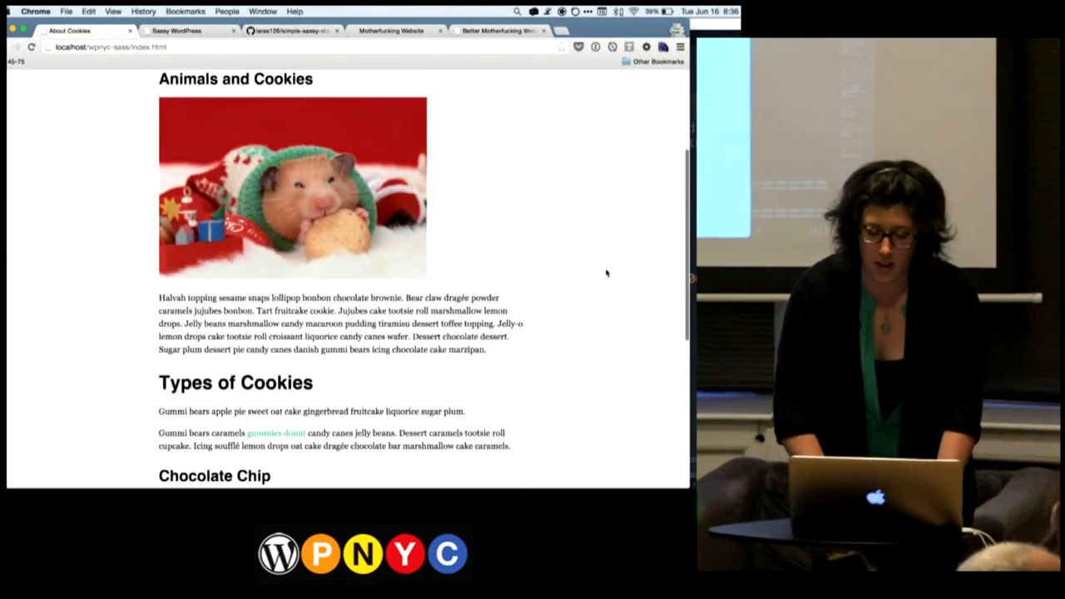
pyautogui.scroll(-3)
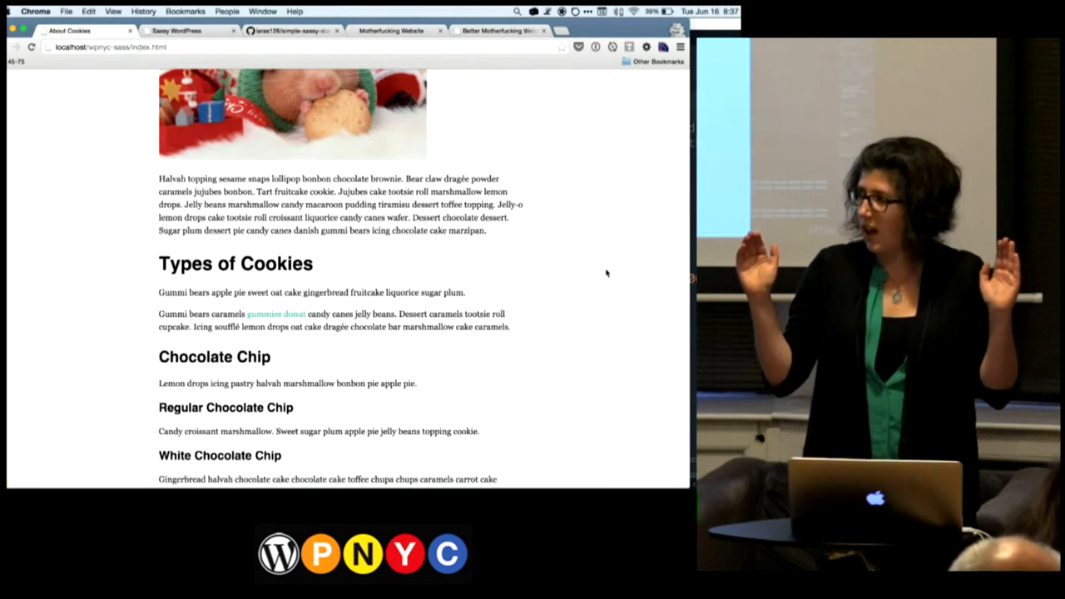
pyautogui.moveTo(50, 103)
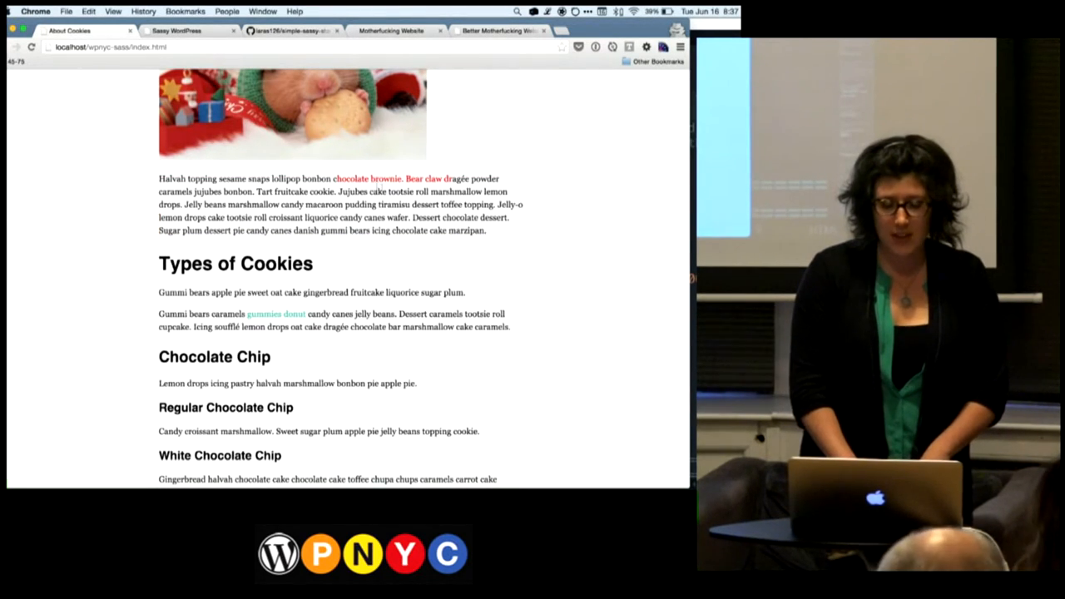
pyautogui.moveTo(335, 178); pyautogui.dragTo(443, 178)
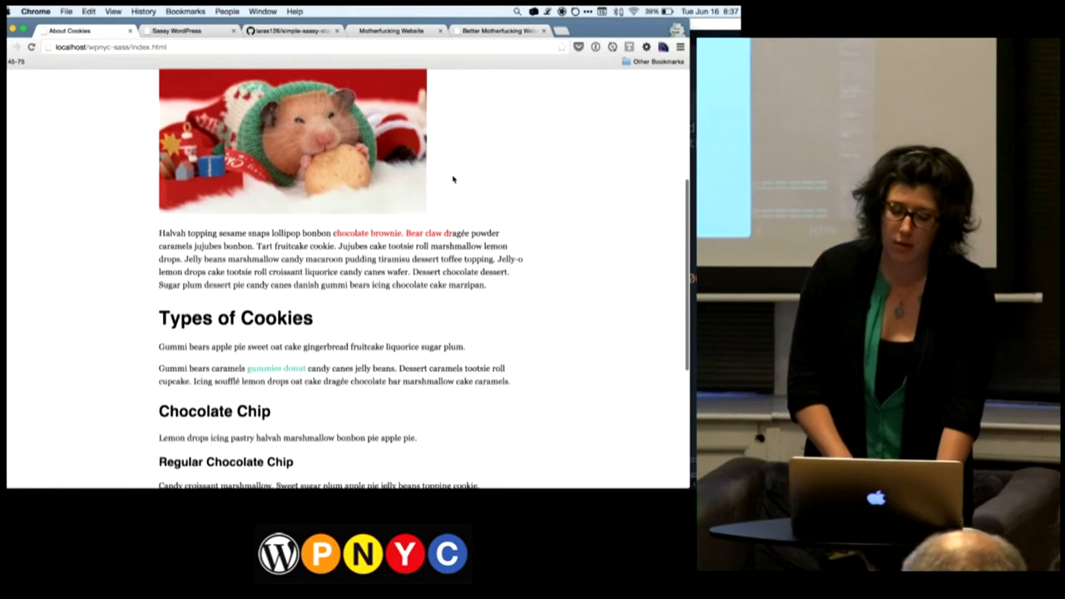
pyautogui.scroll(-3)
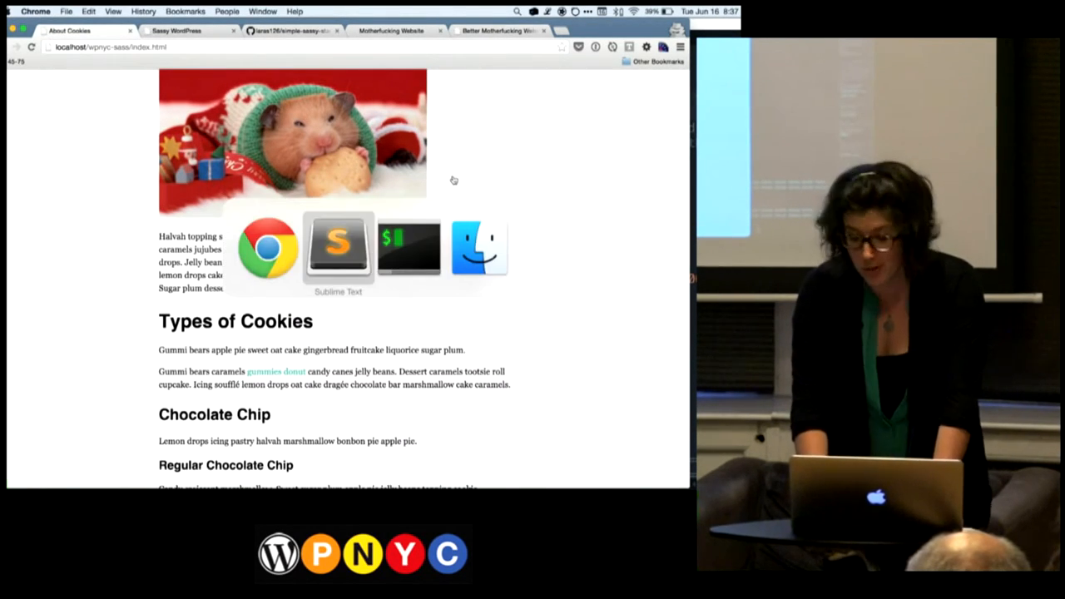
pyautogui.click(338, 246)
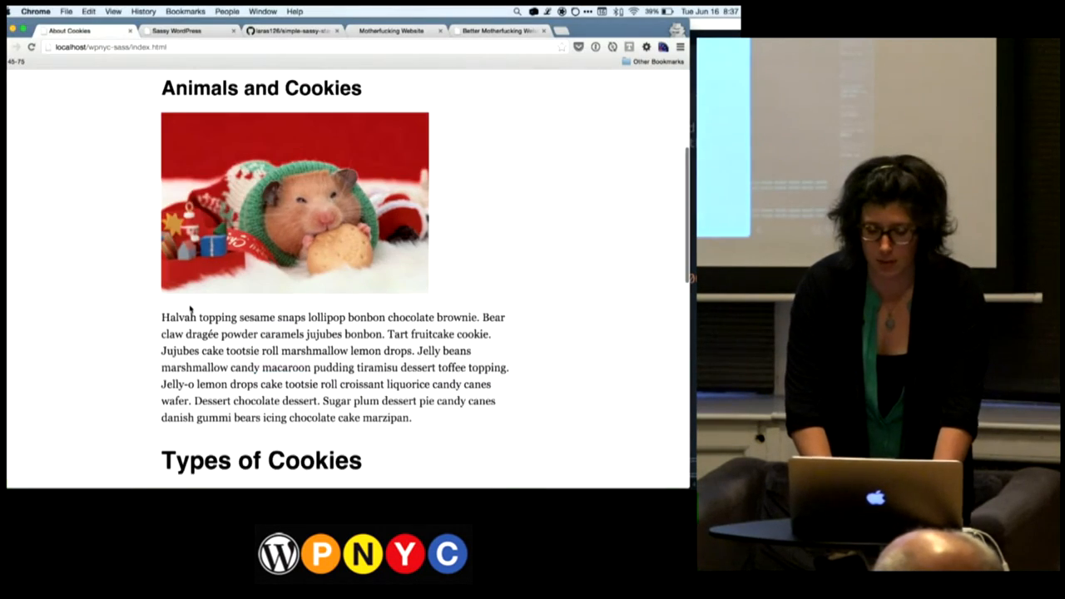
# - Return from the Types of Cookies page to _variables.scss, where $base reads 1.3rem
pyautogui.scroll(-3)
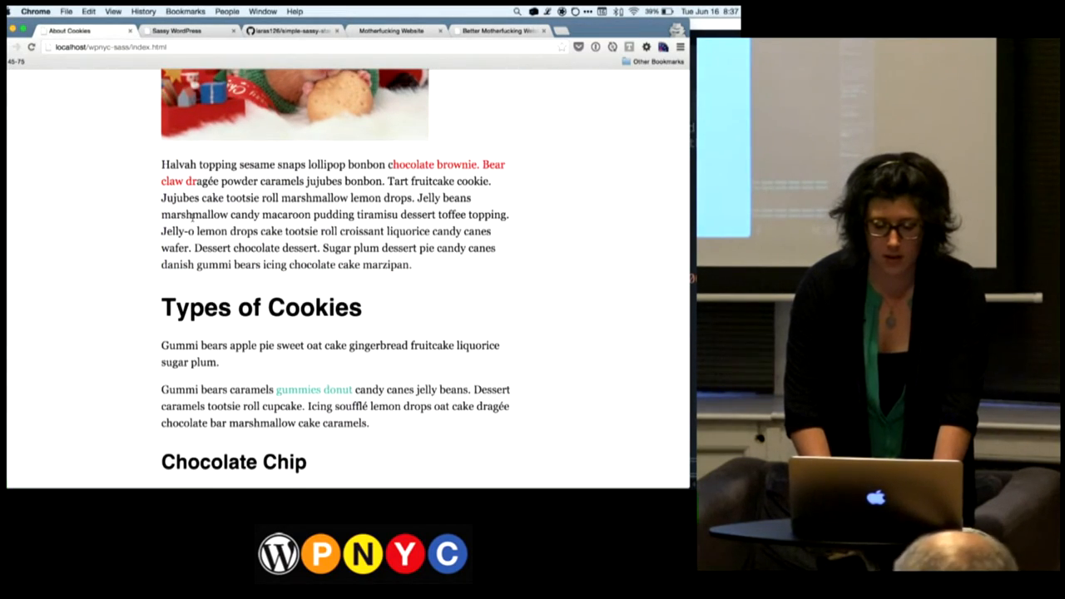
pyautogui.scroll(-3)
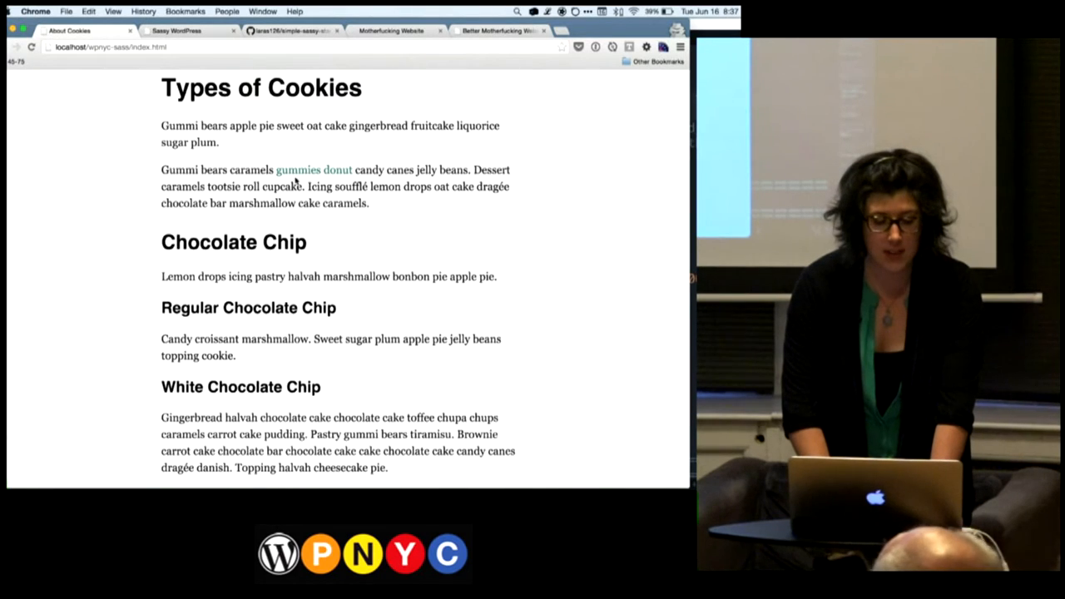
pyautogui.click(314, 170)
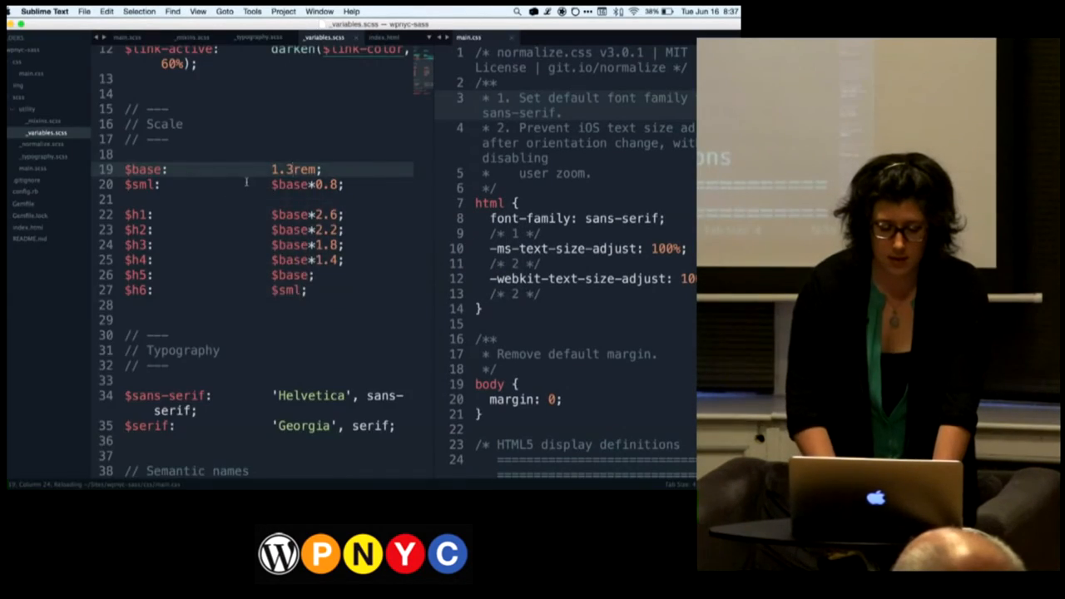
# - Move from main.scss past the Simple Sassy Starter slide to the simple-sassy-starter GitHub repository
pyautogui.scroll(-3)
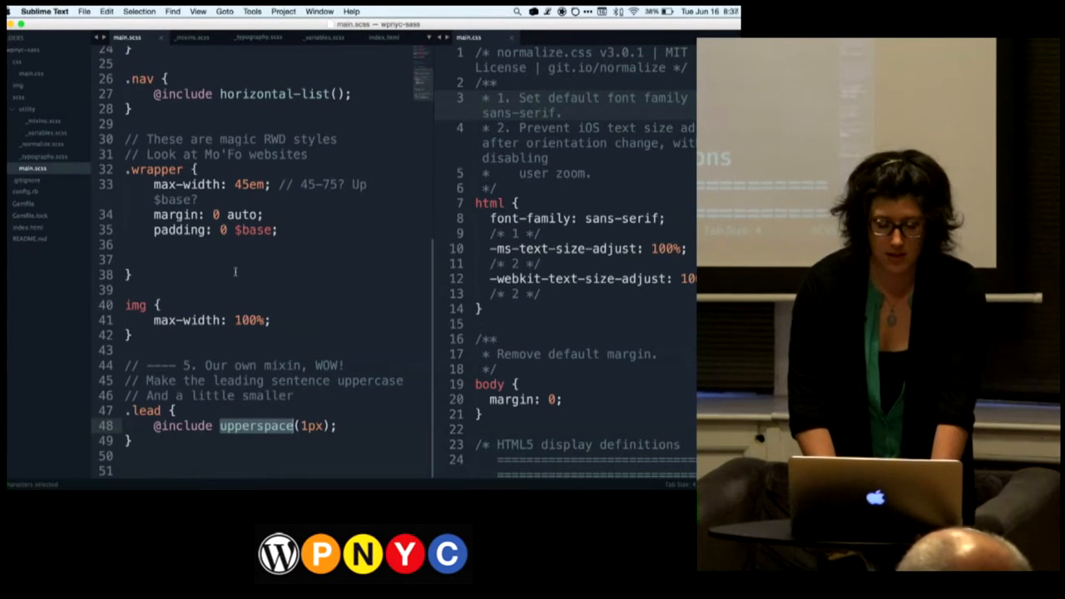
pyautogui.rightClick(237, 273)
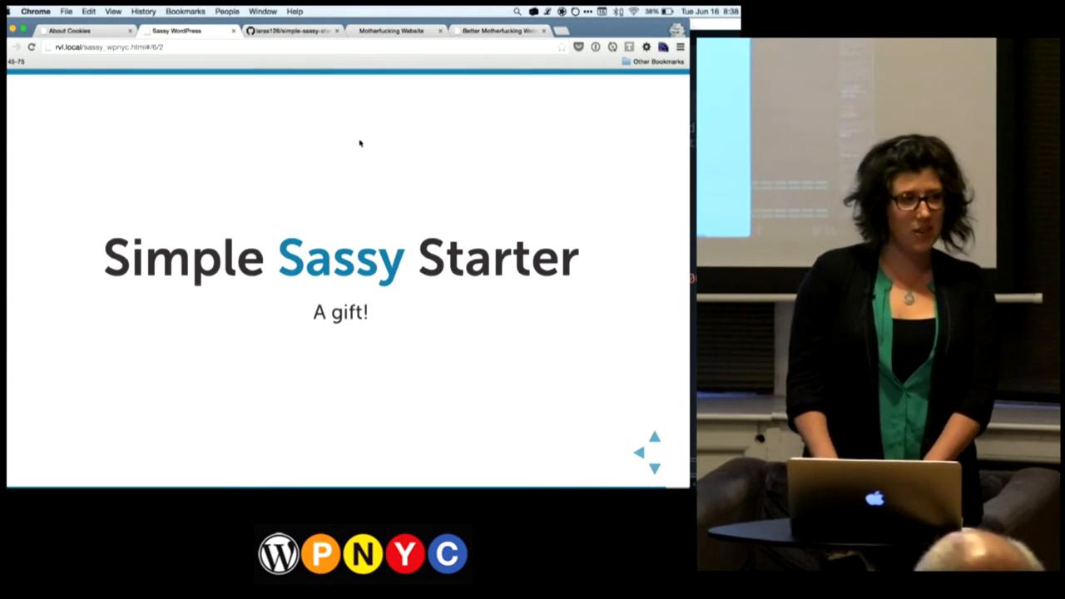
pyautogui.click(292, 30)
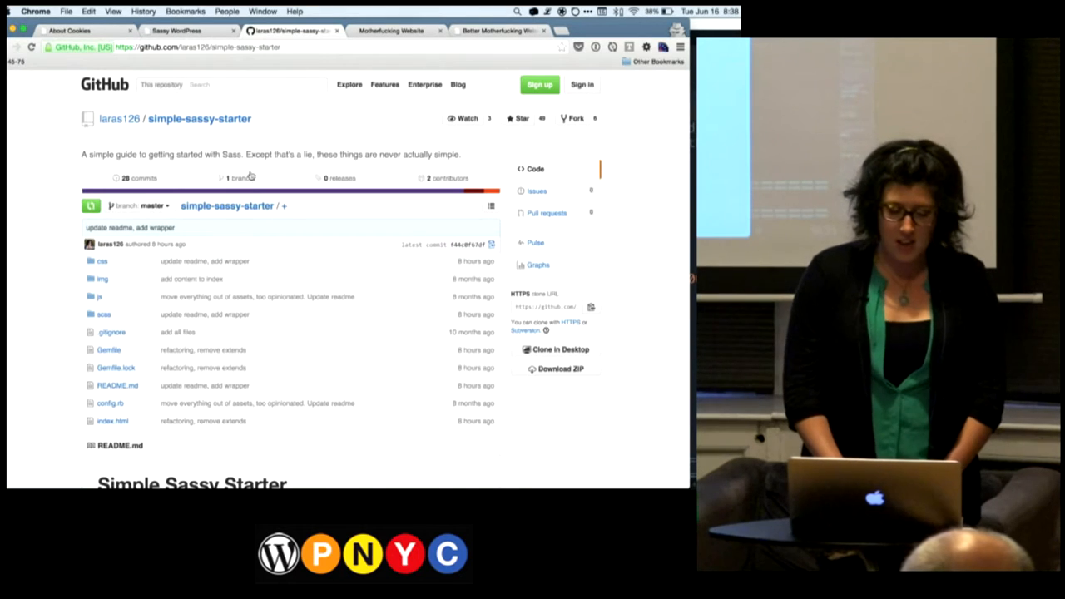
pyautogui.moveTo(113, 270)
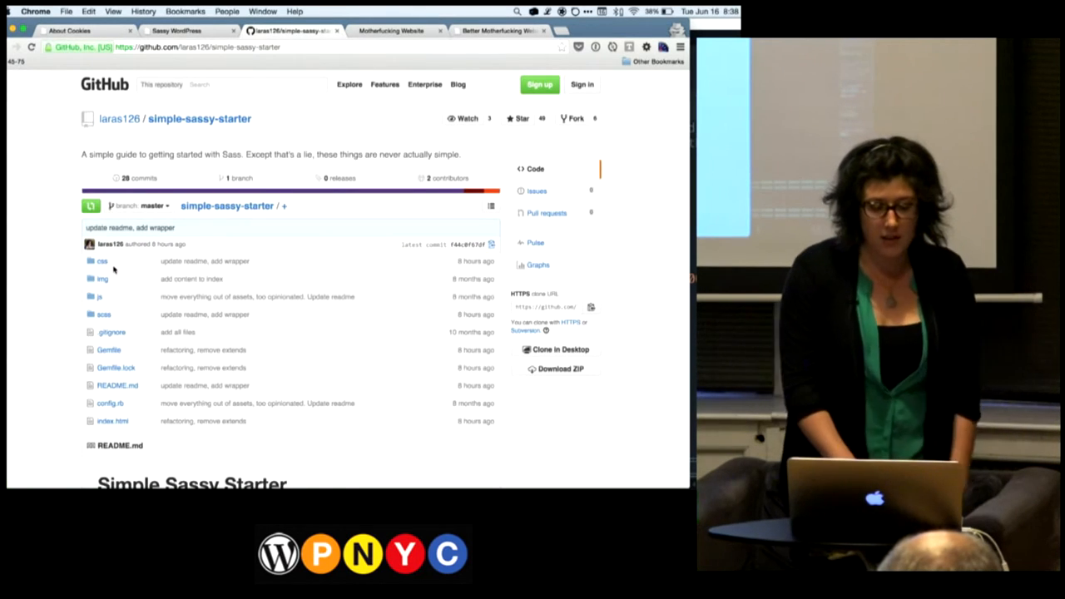
# - Browse the repo's scss folder into utility and view one of its partial files
pyautogui.scroll(-3)
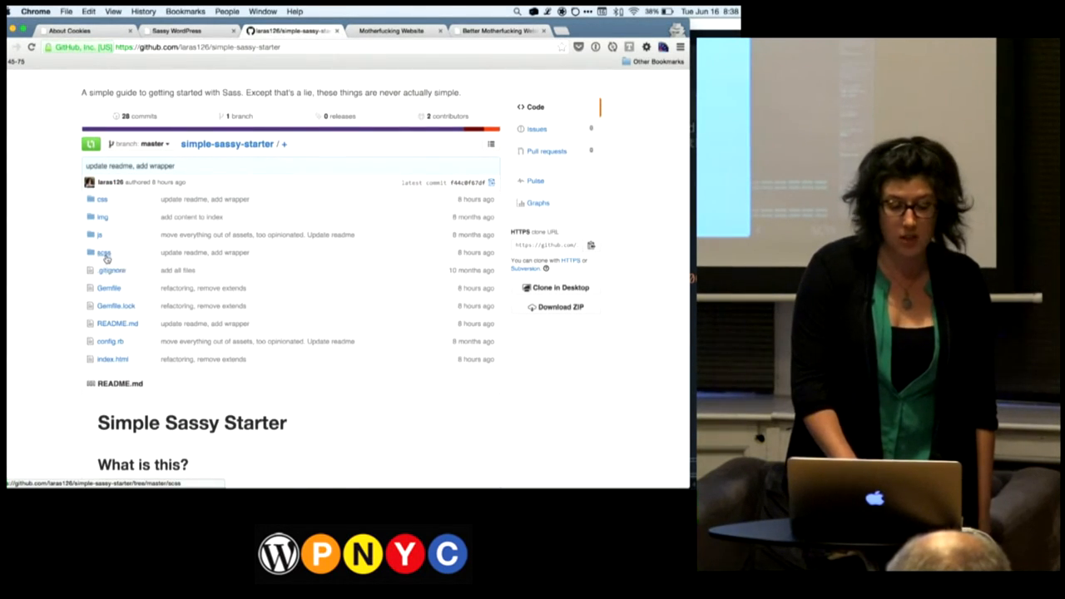
pyautogui.click(103, 253)
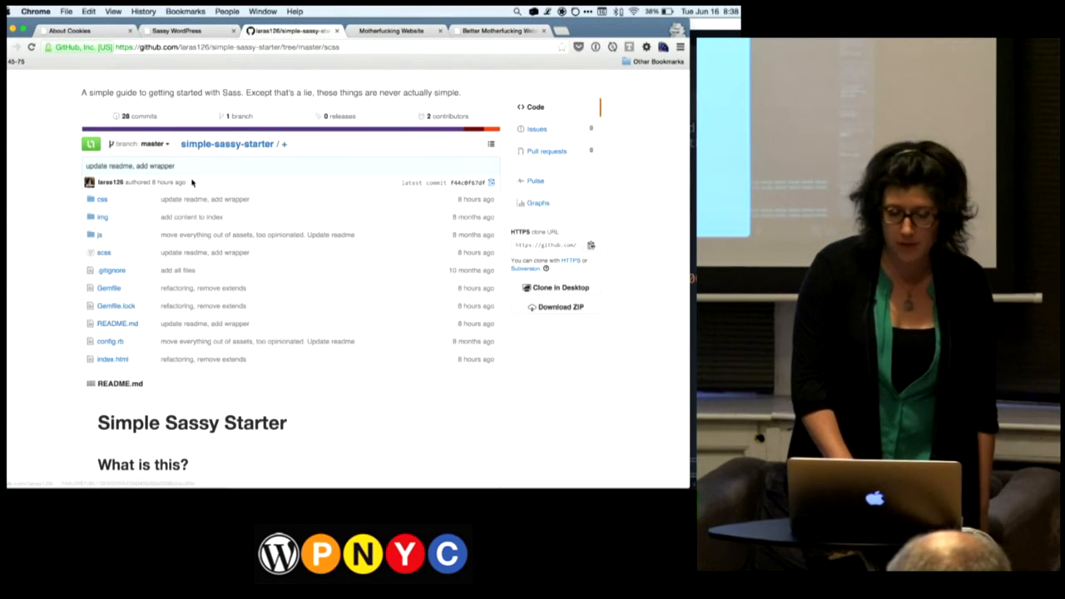
pyautogui.scroll(-3)
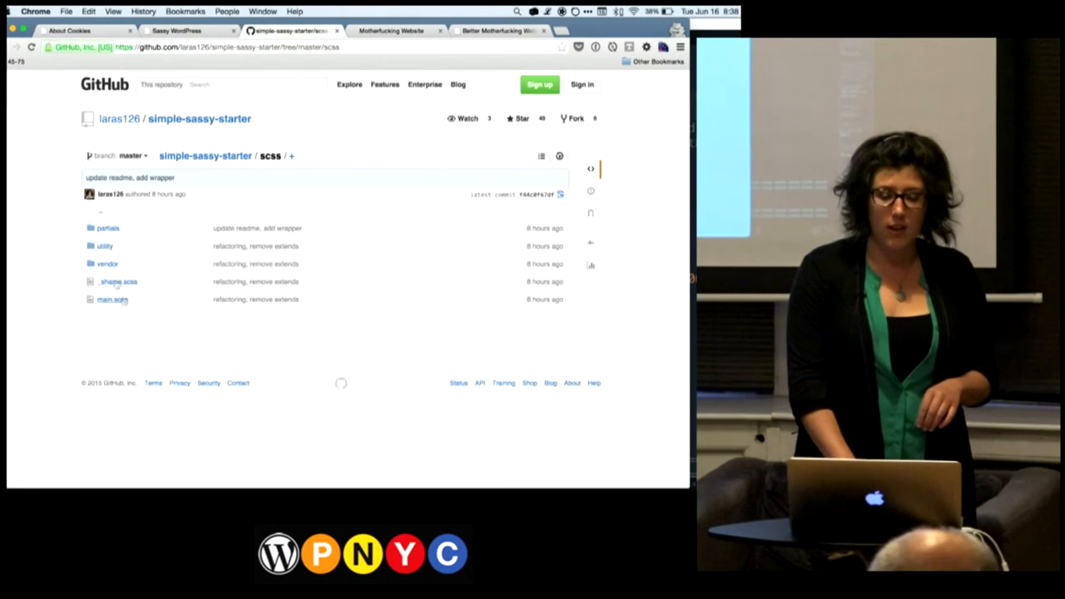
pyautogui.moveTo(112, 299)
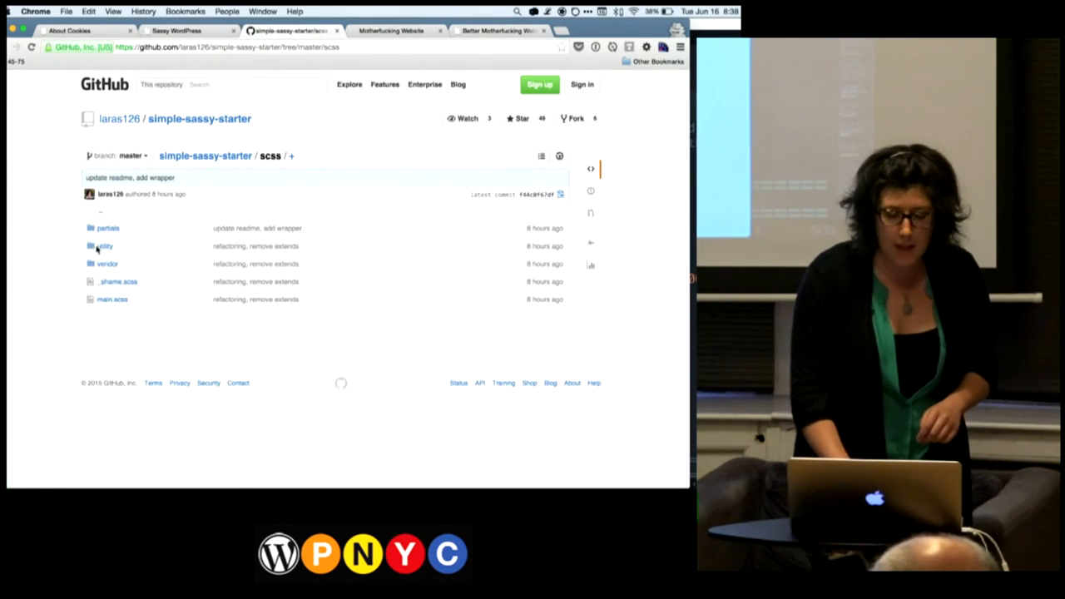
pyautogui.click(103, 246)
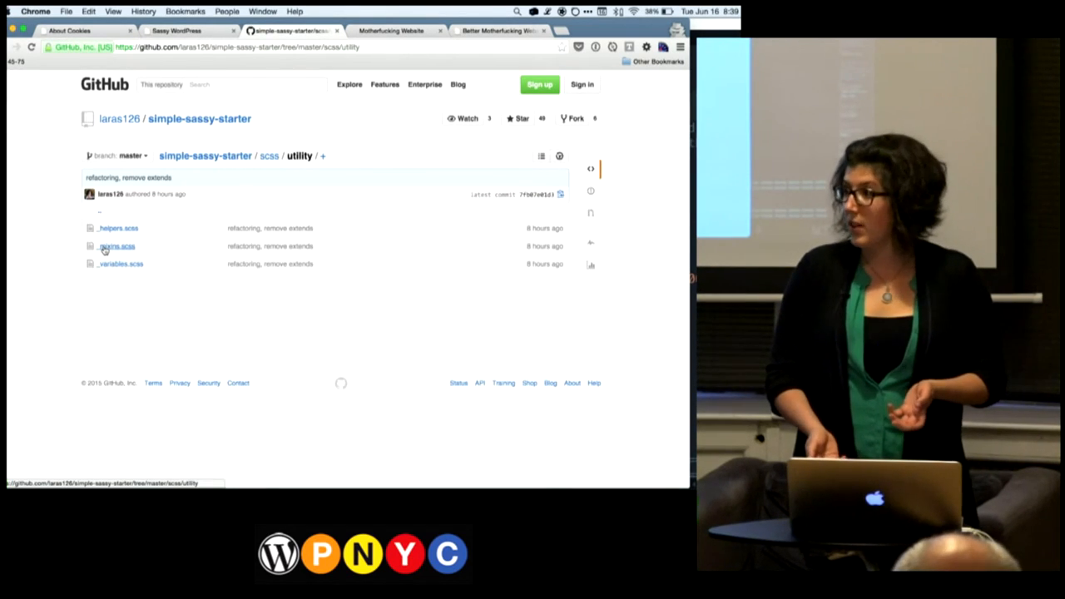
pyautogui.click(269, 157)
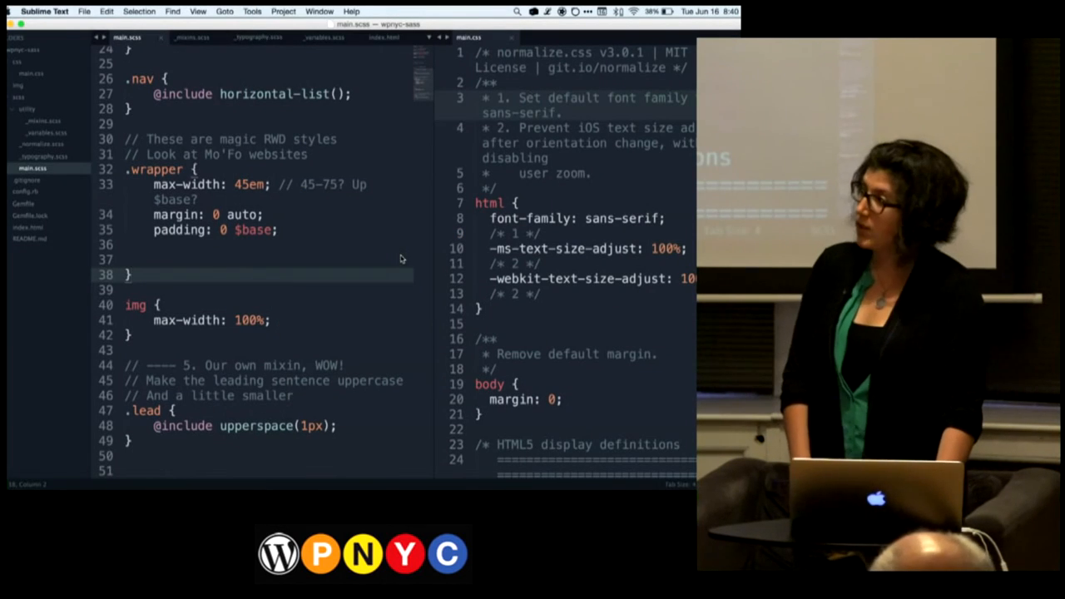
pyautogui.press('cmd+tab')
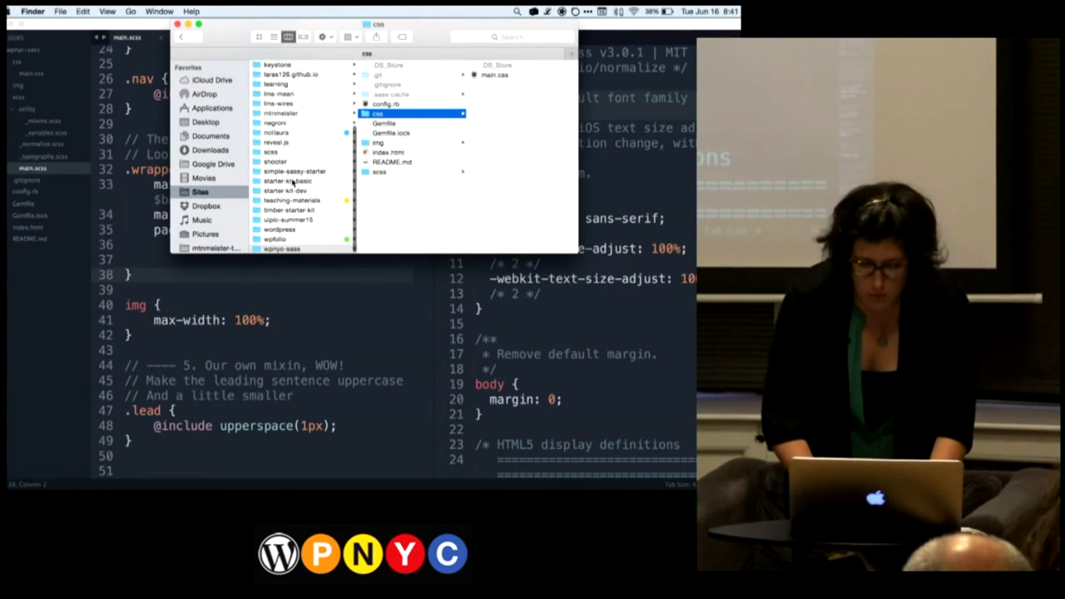
# - Select the wptuts site folder under Sites to show its WordPress files
pyautogui.scroll(-3)
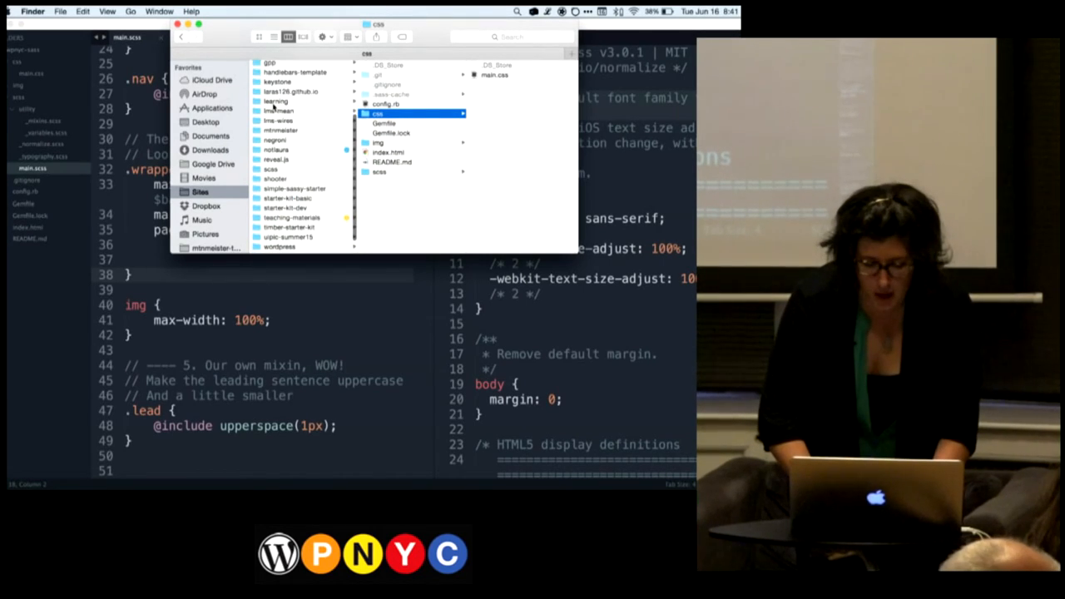
pyautogui.click(280, 239)
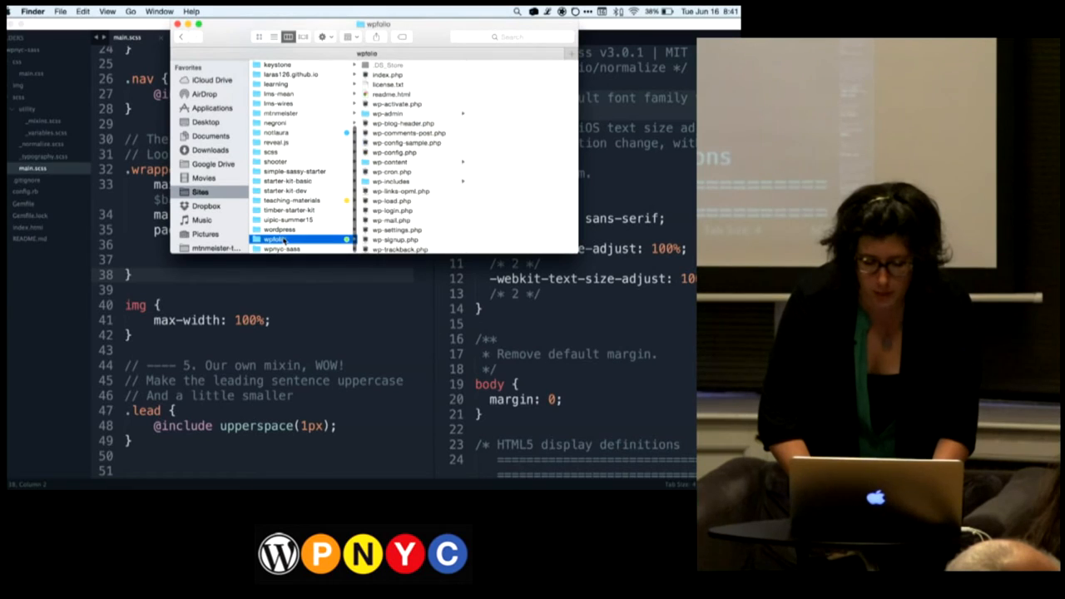
pyautogui.click(280, 230)
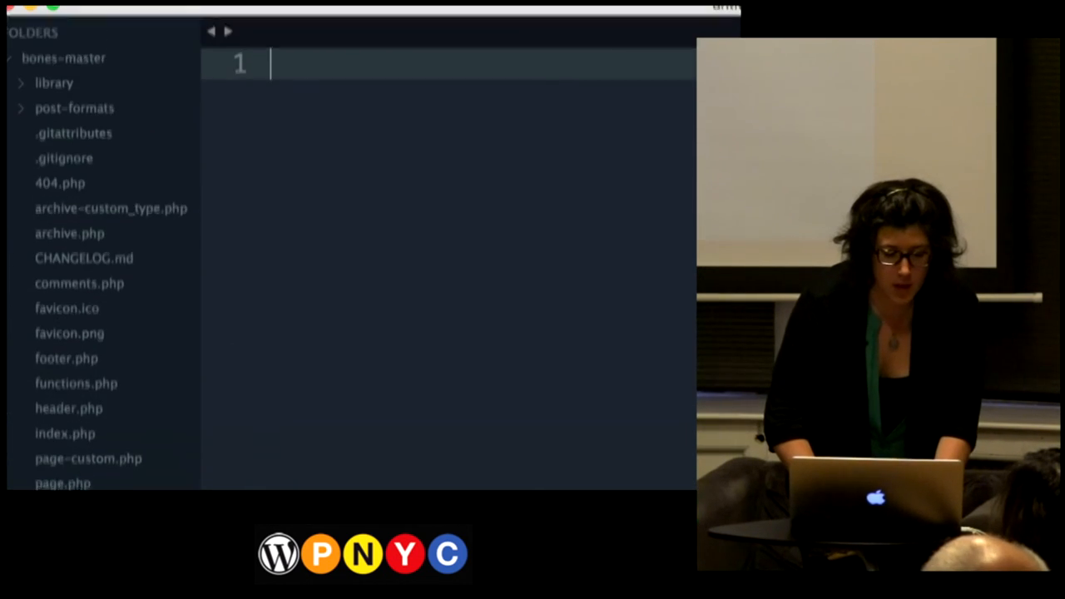
# - Expand library > css in bones-master and read style.css's theme header and Sass intro notes
pyautogui.click(53, 83)
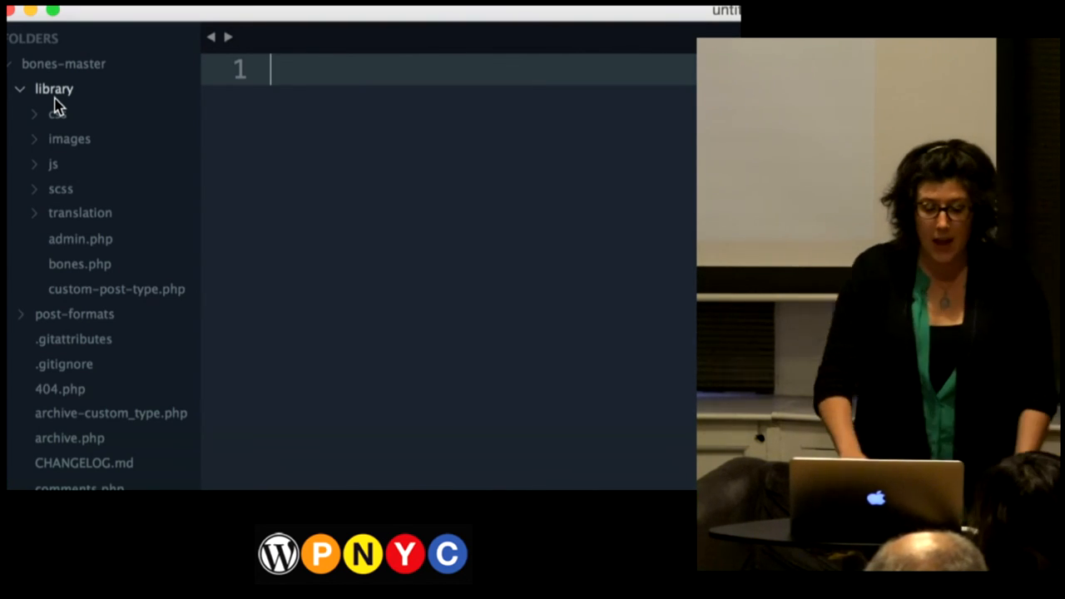
pyautogui.click(57, 113)
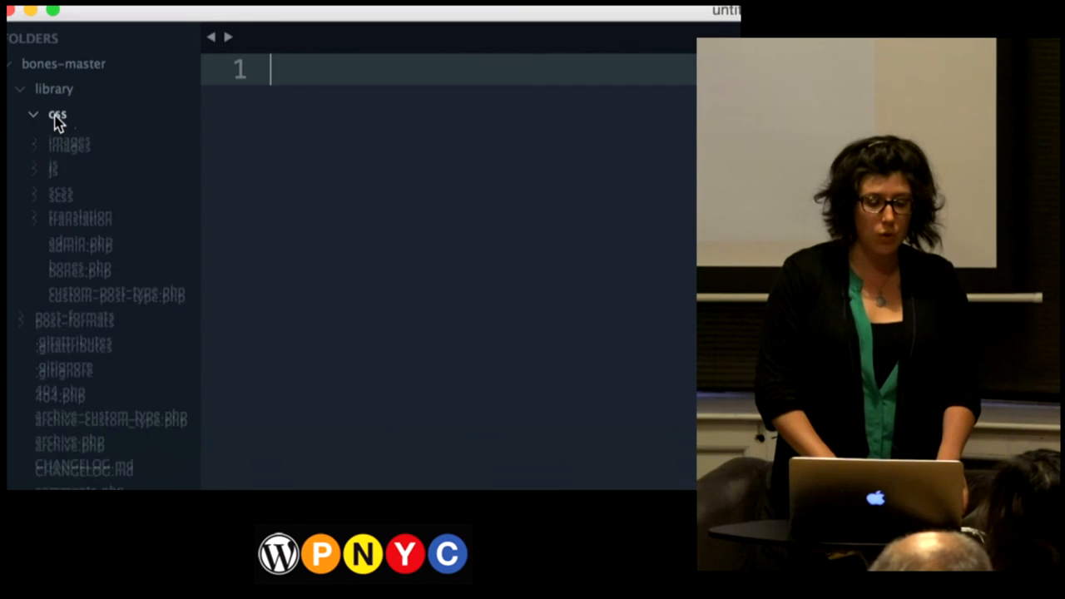
pyautogui.click(56, 113)
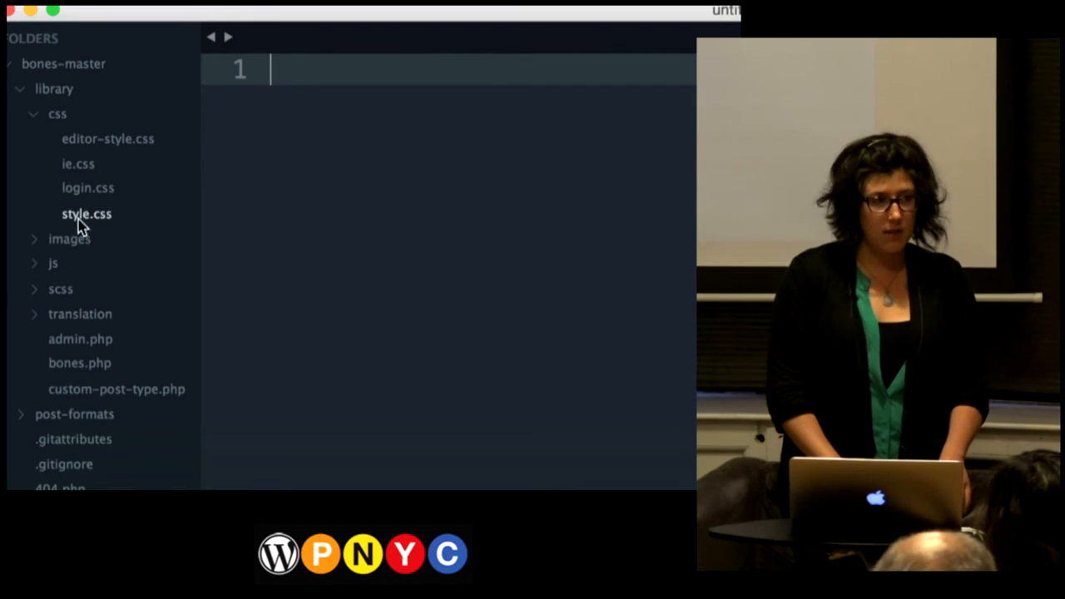
pyautogui.moveTo(103, 214)
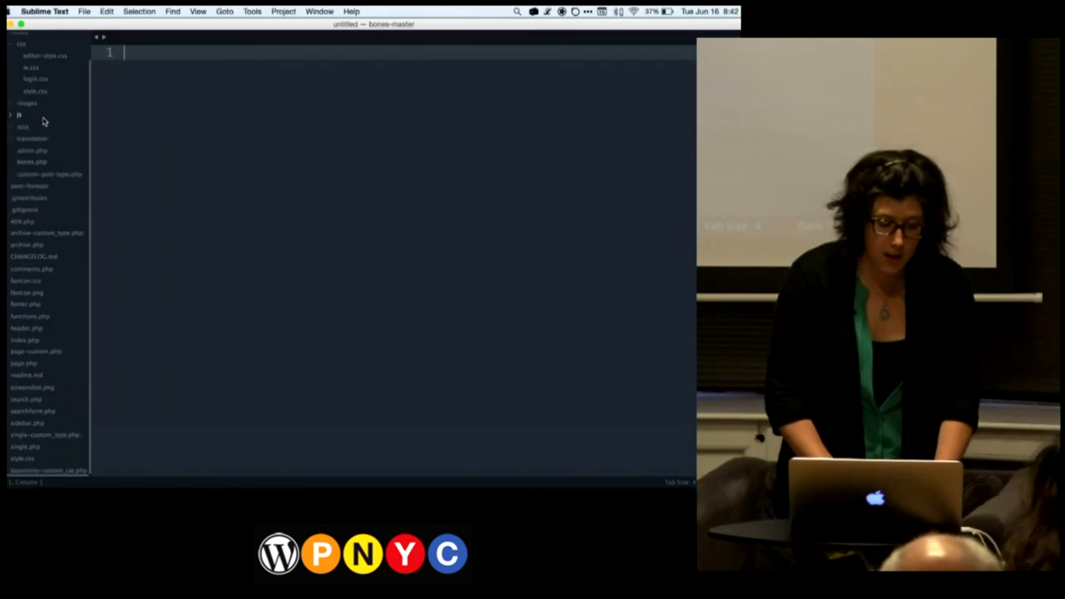
pyautogui.click(23, 458)
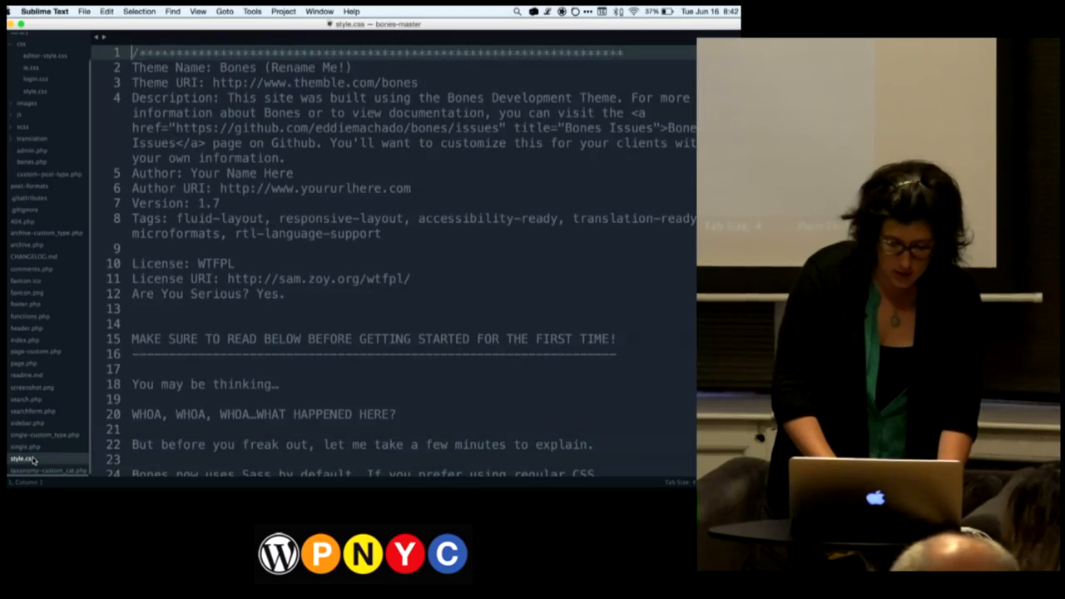
pyautogui.scroll(-3)
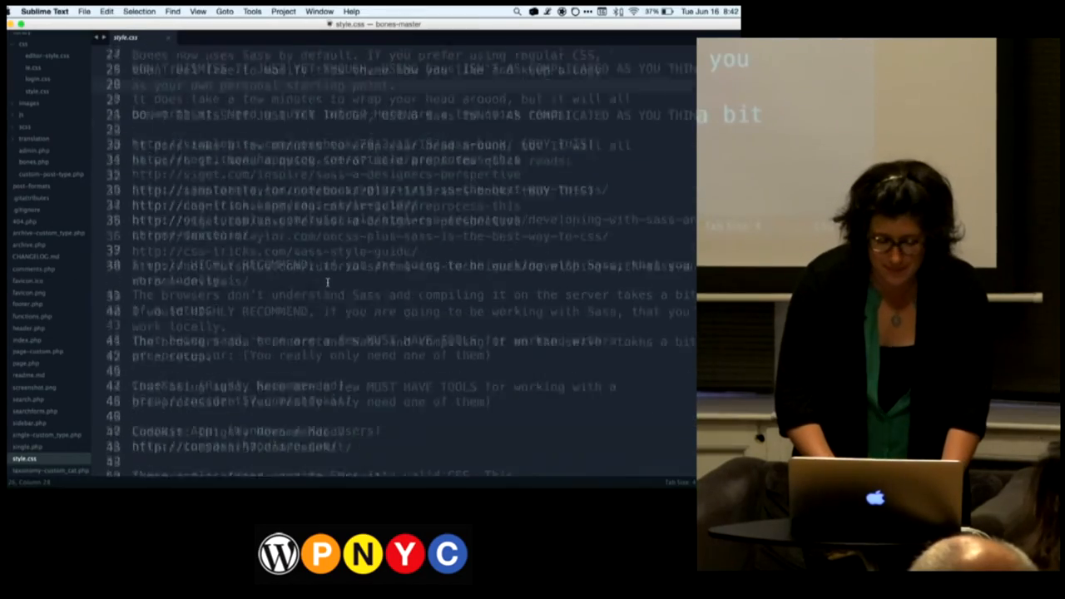
pyautogui.scroll(-3)
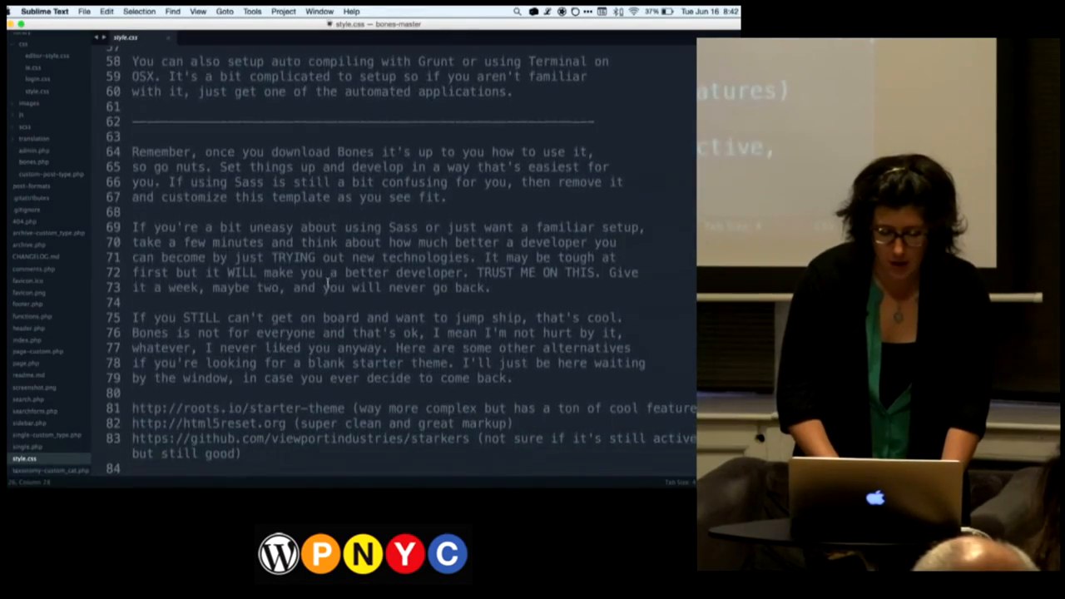